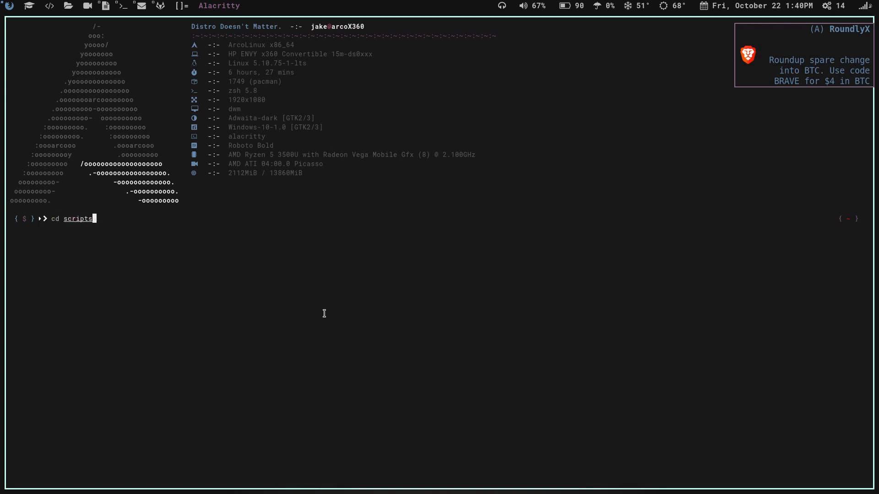
Enter the scripts folder and open the gpush script in Vim.
{"action": "key", "text": "Return"}
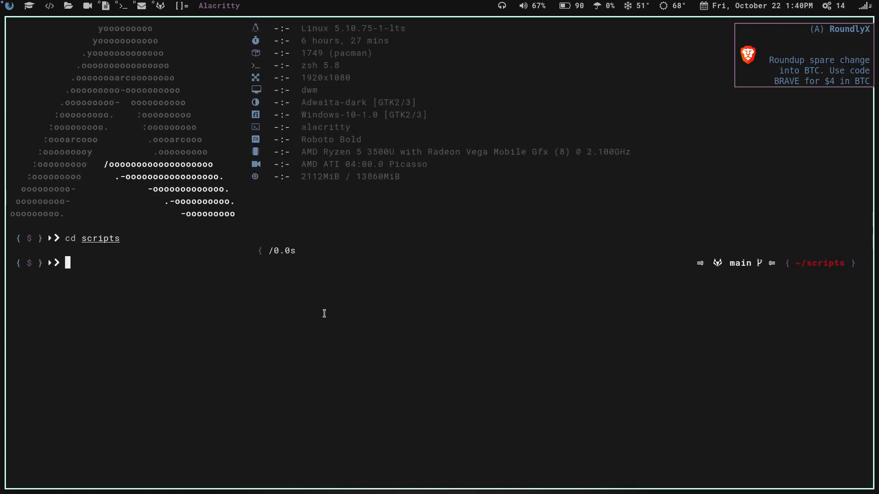
{"action": "type", "text": "vim gpush"}
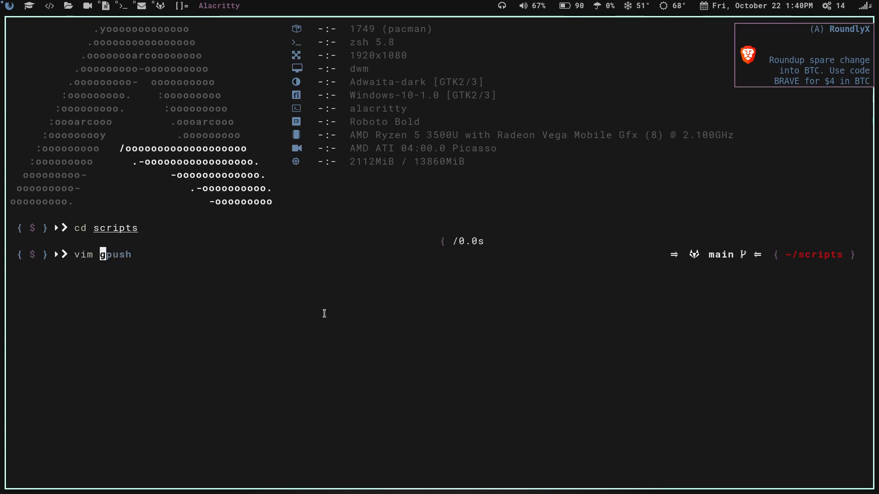
{"action": "key", "text": "End"}
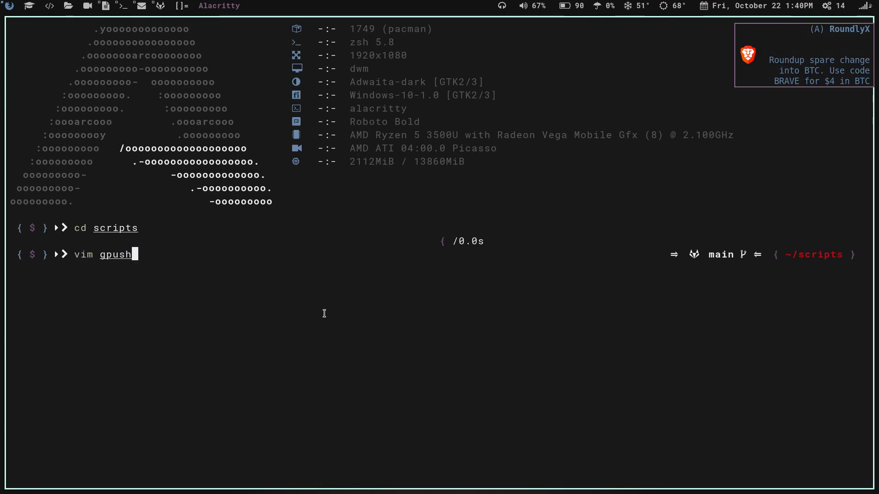
{"action": "key", "text": "Return"}
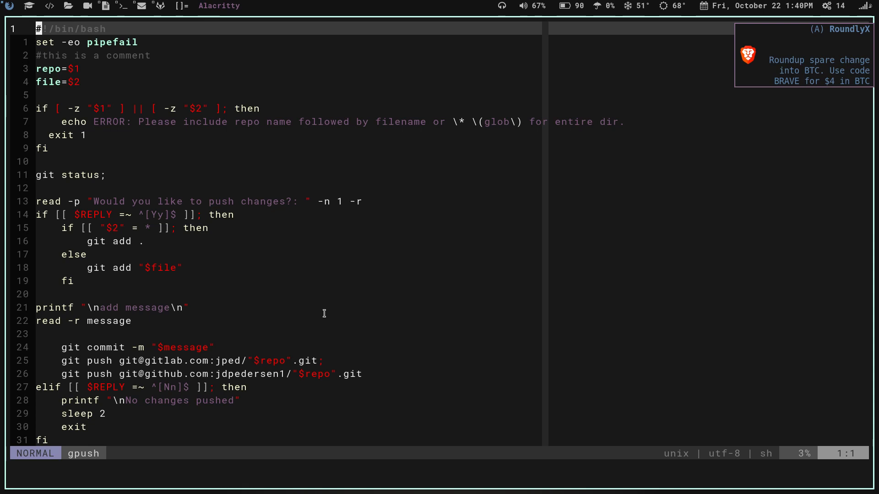
{"action": "mouse_move", "coordinate": [127, 59]}
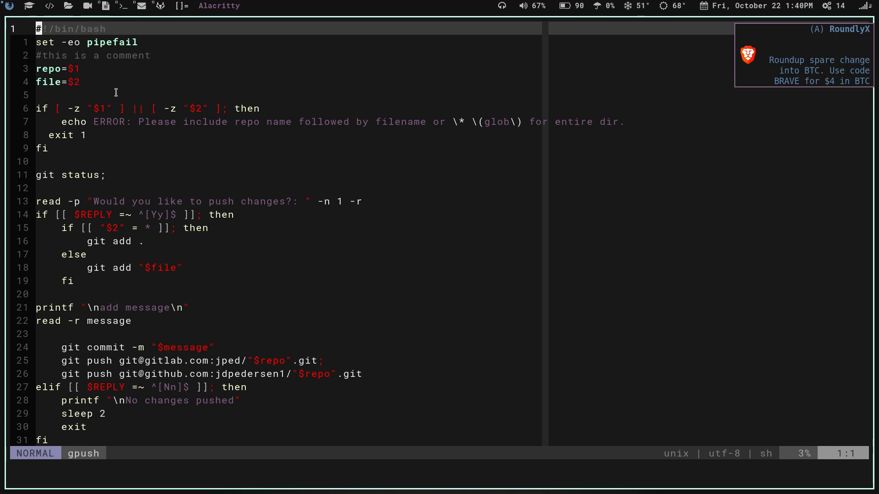
{"action": "key", "text": "j"}
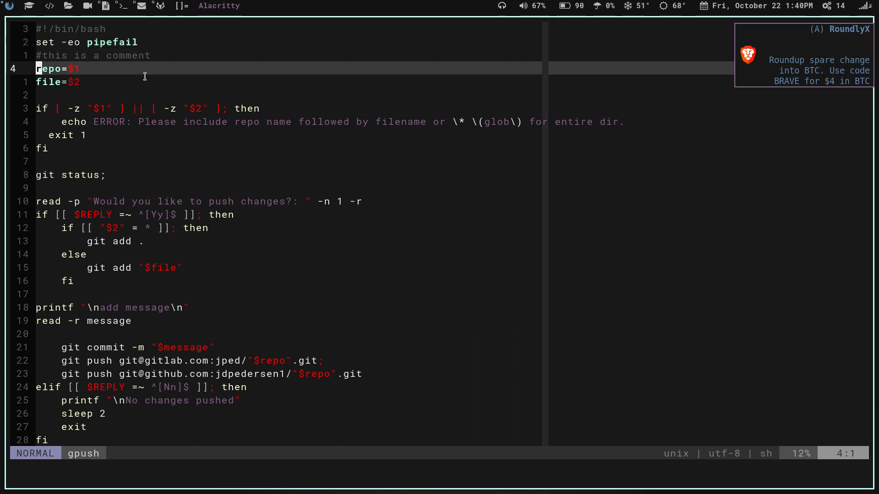
{"action": "key", "text": "j"}
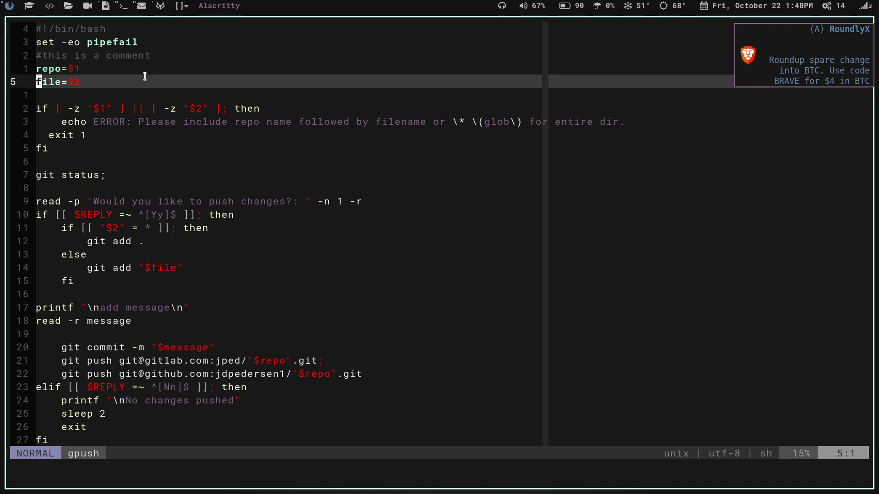
{"action": "key", "text": "k"}
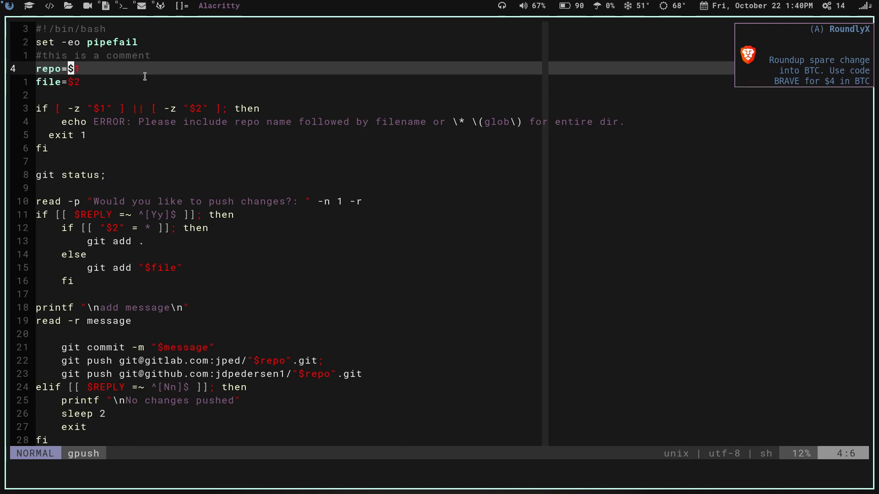
{"action": "key", "text": "j"}
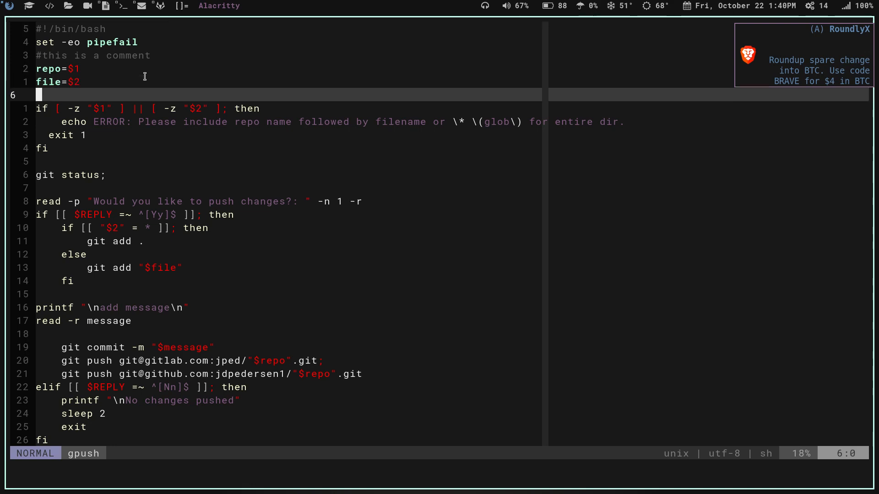
{"action": "key", "text": "j"}
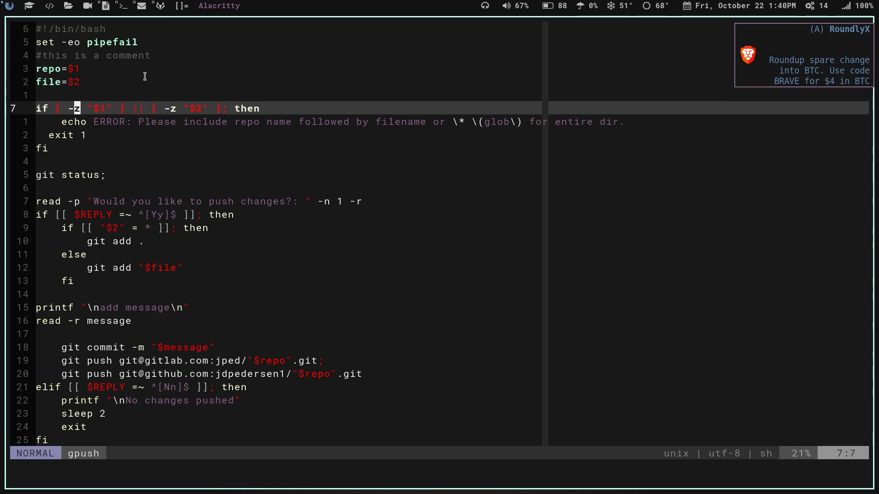
{"action": "key", "text": "l"}
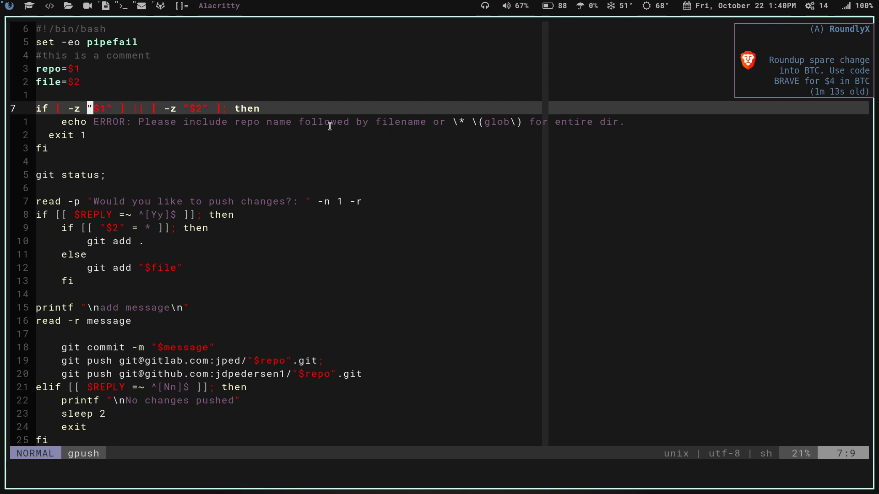
{"action": "mouse_move", "coordinate": [504, 130]}
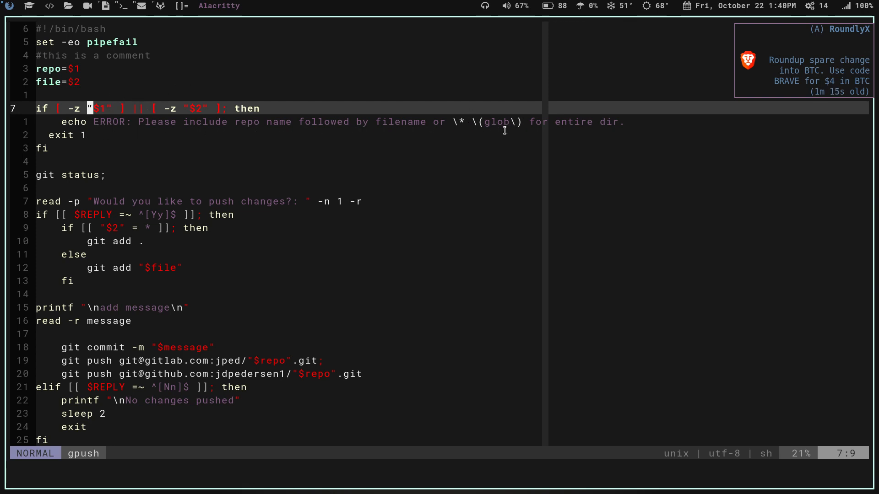
{"action": "mouse_move", "coordinate": [601, 122]}
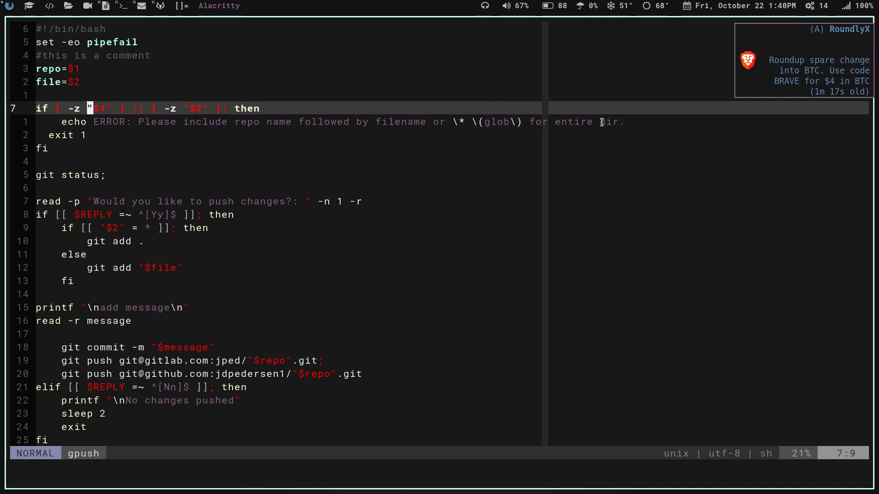
{"action": "mouse_move", "coordinate": [84, 136]}
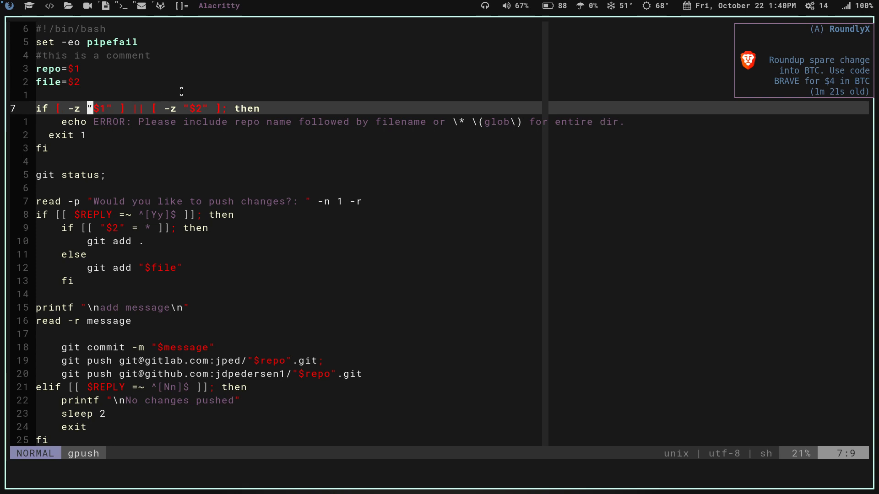
{"action": "mouse_move", "coordinate": [81, 85]}
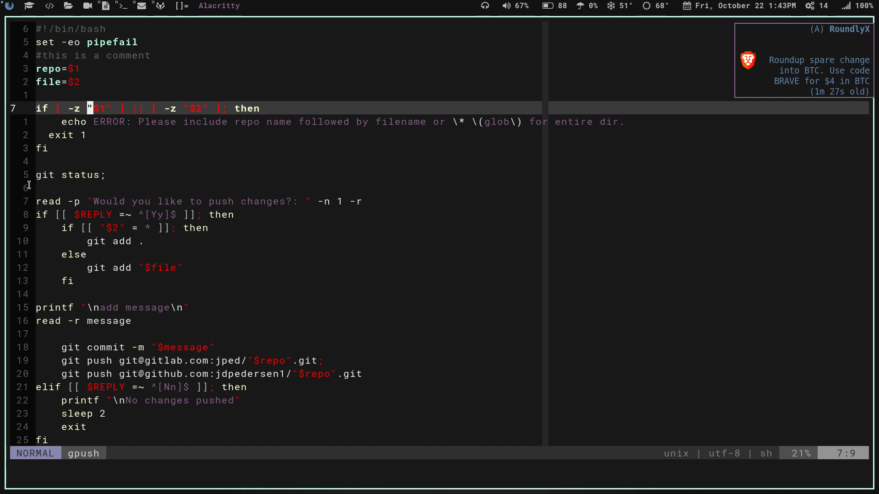
{"action": "mouse_move", "coordinate": [58, 167]}
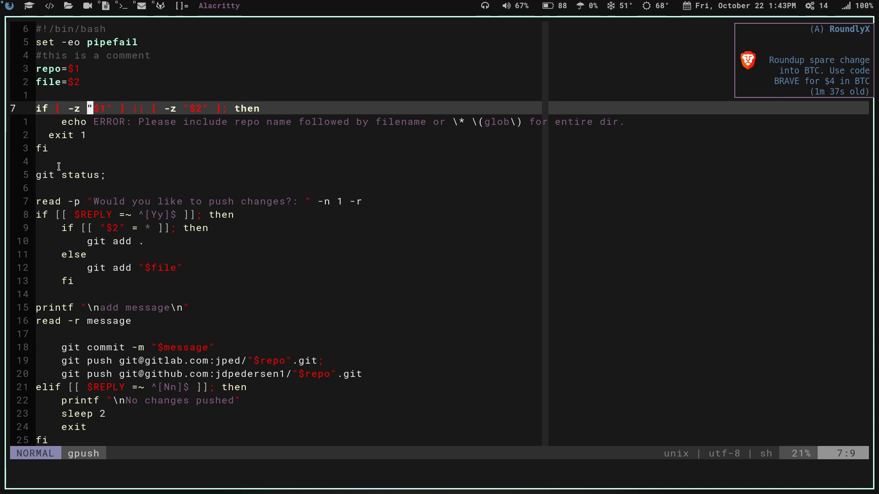
{"action": "mouse_move", "coordinate": [87, 190]}
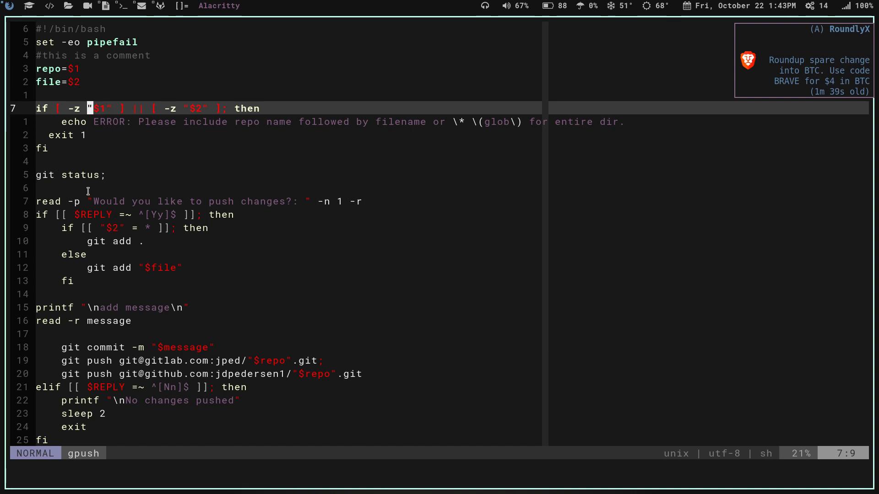
{"action": "mouse_move", "coordinate": [59, 215]}
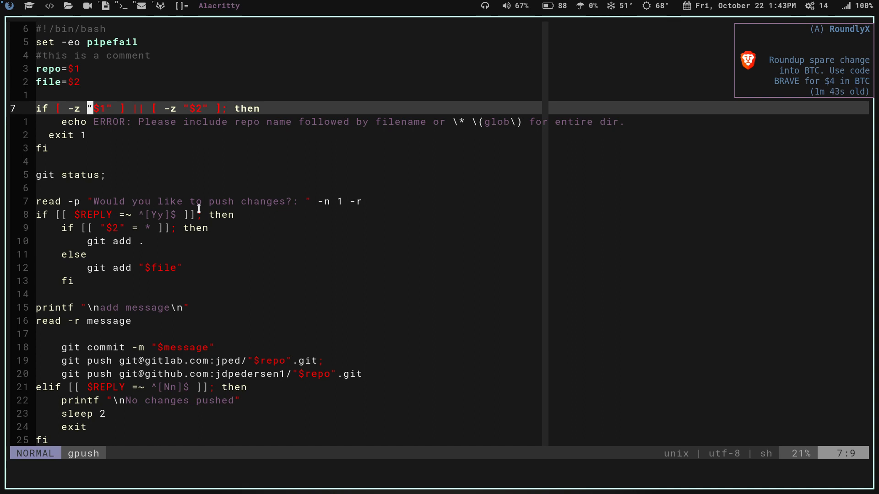
{"action": "mouse_move", "coordinate": [302, 208]}
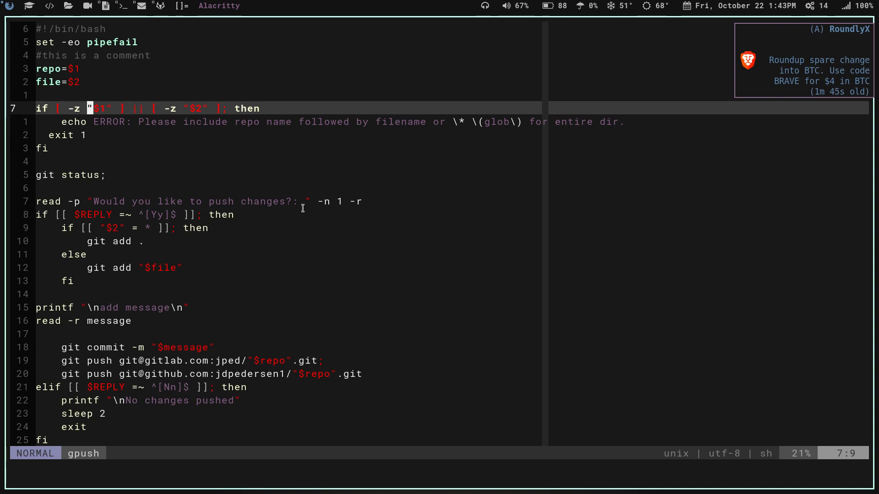
{"action": "mouse_move", "coordinate": [39, 199]}
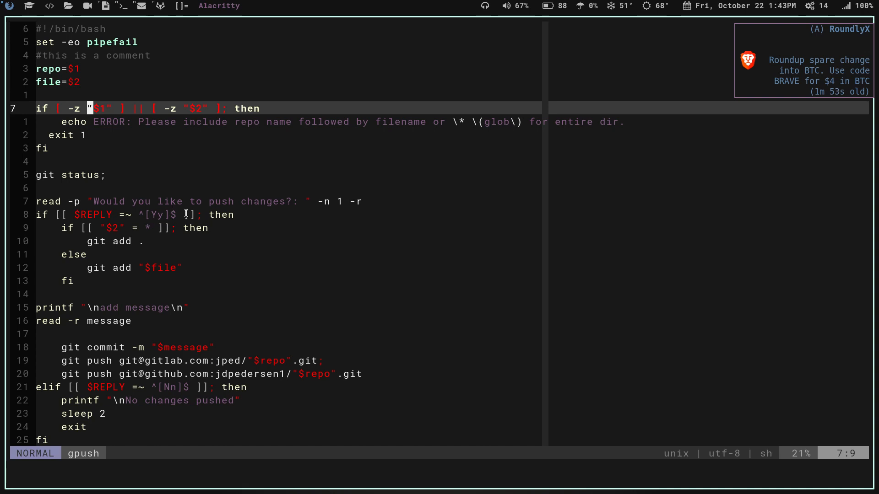
{"action": "mouse_move", "coordinate": [223, 210]}
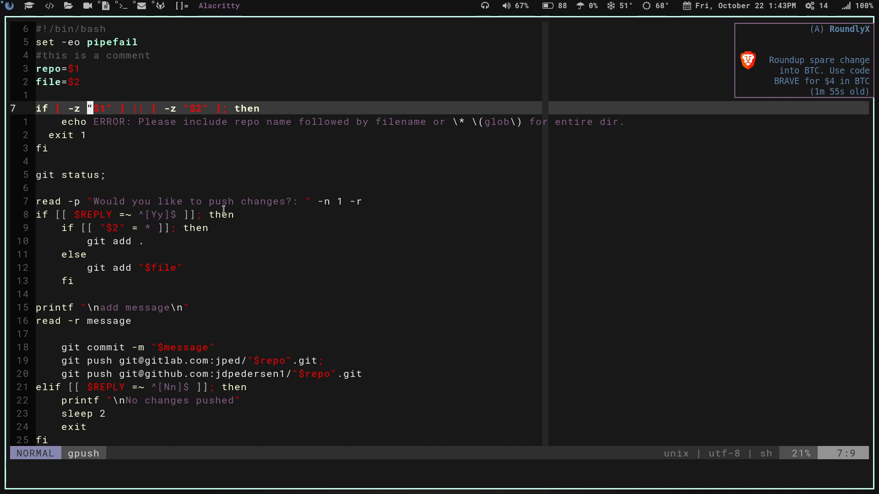
{"action": "mouse_move", "coordinate": [110, 242]}
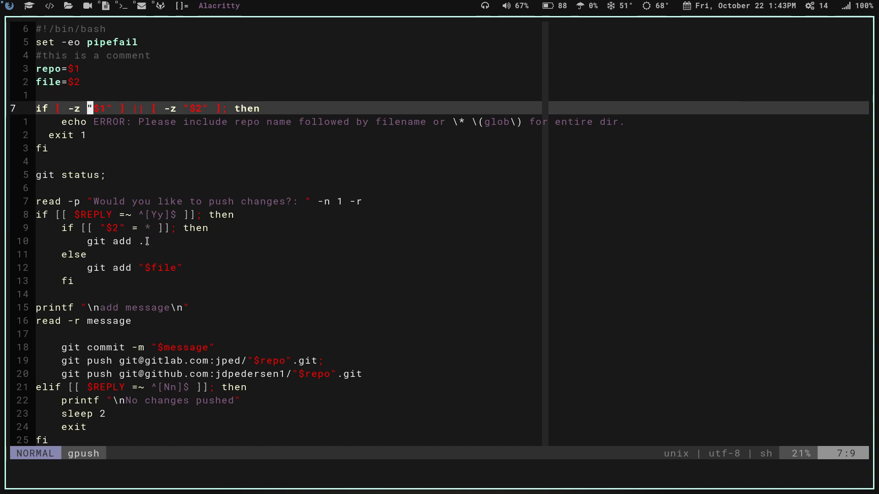
{"action": "mouse_move", "coordinate": [206, 238]}
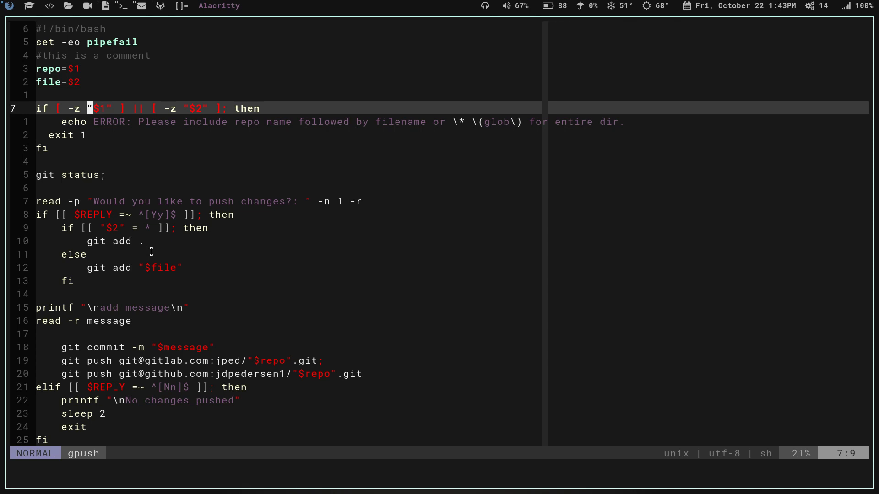
{"action": "mouse_move", "coordinate": [105, 227]}
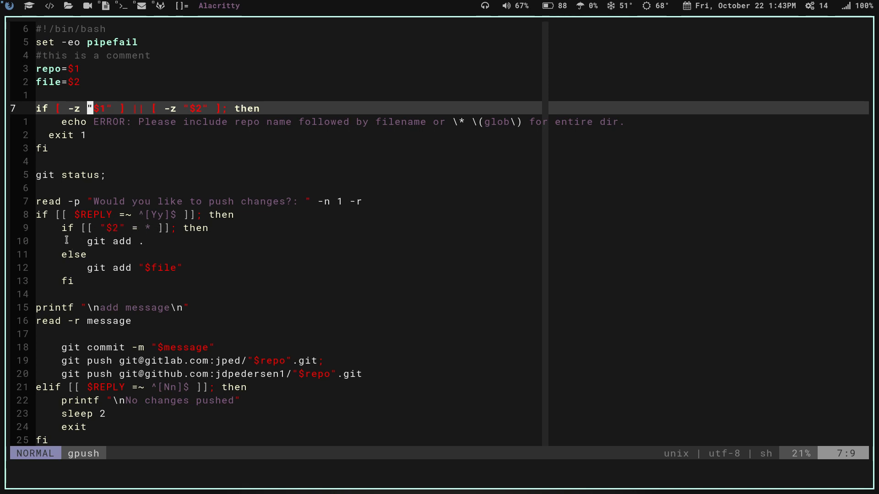
{"action": "mouse_move", "coordinate": [159, 273]}
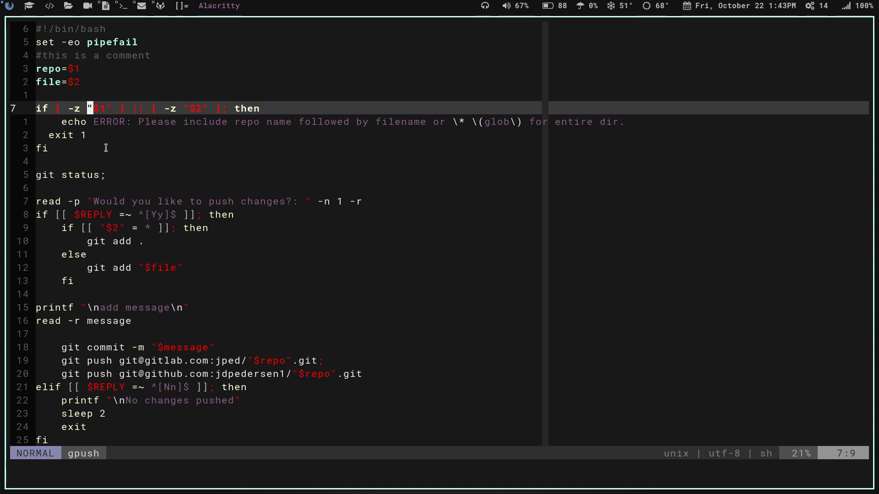
{"action": "mouse_move", "coordinate": [95, 282]}
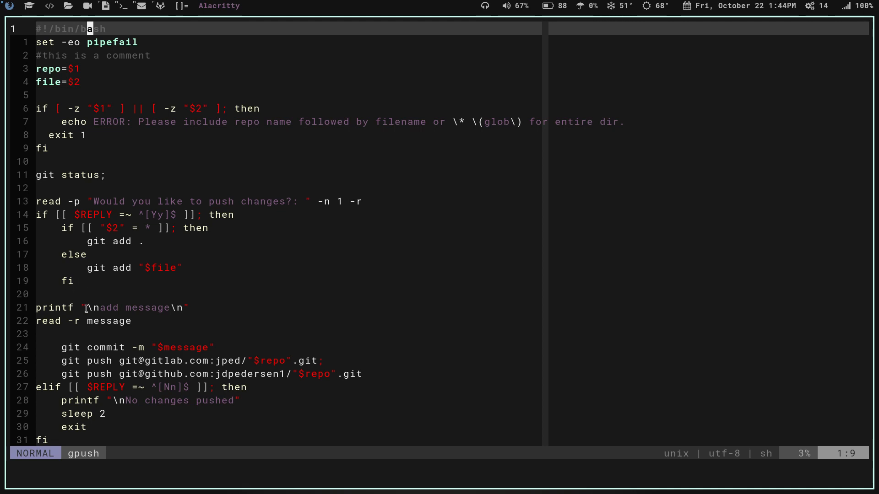
{"action": "mouse_move", "coordinate": [112, 327]}
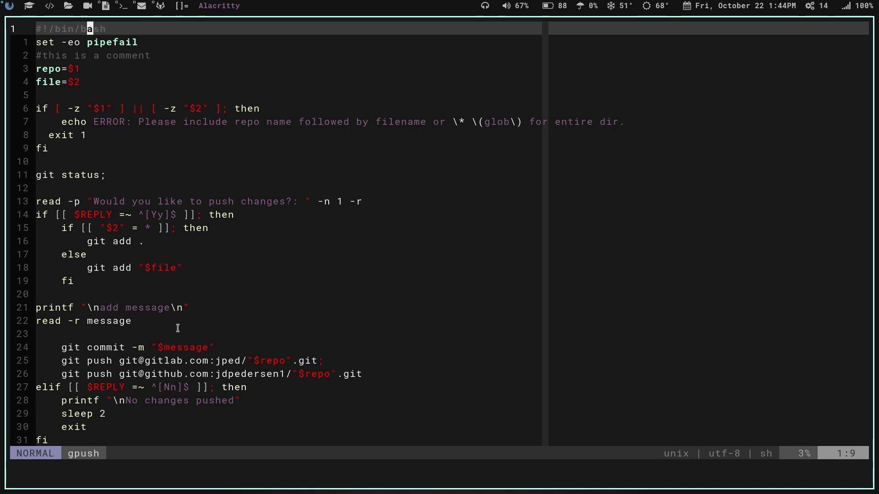
{"action": "mouse_move", "coordinate": [84, 369]}
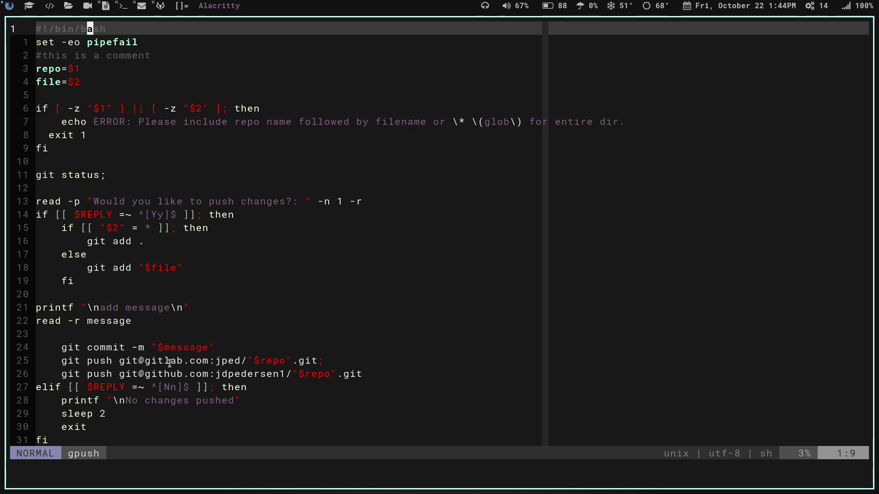
{"action": "mouse_move", "coordinate": [250, 364]}
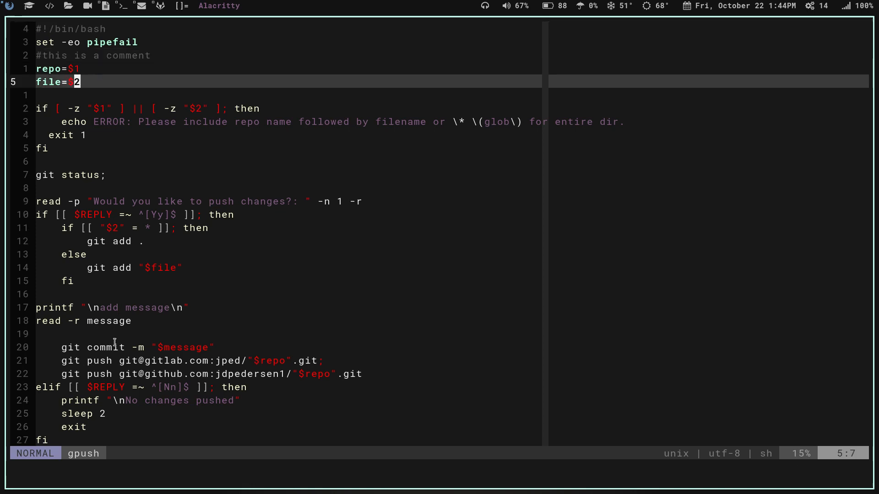
{"action": "mouse_move", "coordinate": [277, 206]}
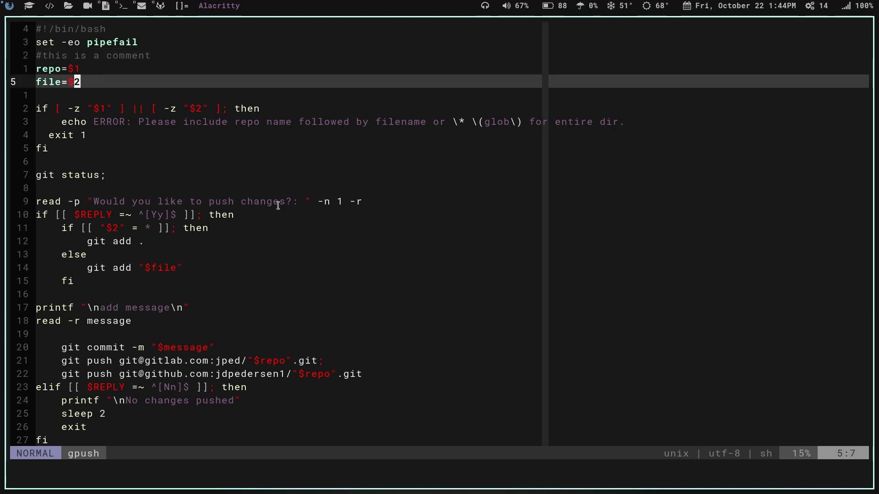
{"action": "mouse_move", "coordinate": [137, 382]}
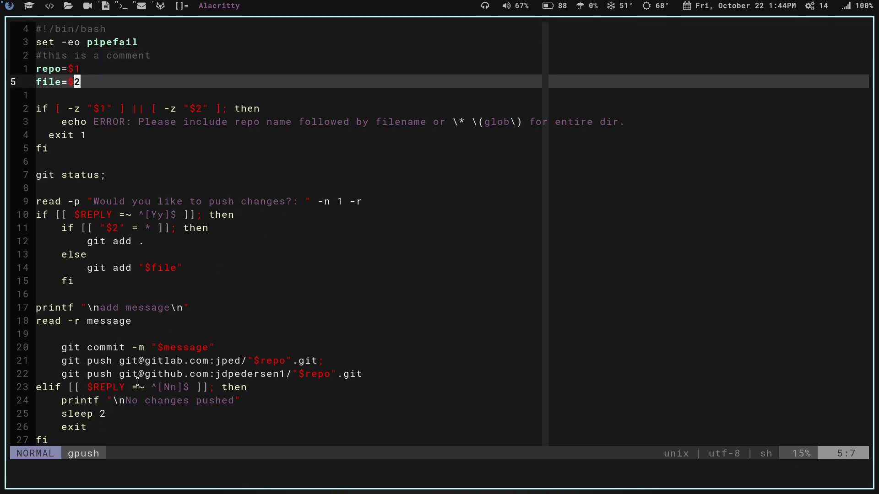
{"action": "mouse_move", "coordinate": [143, 404]}
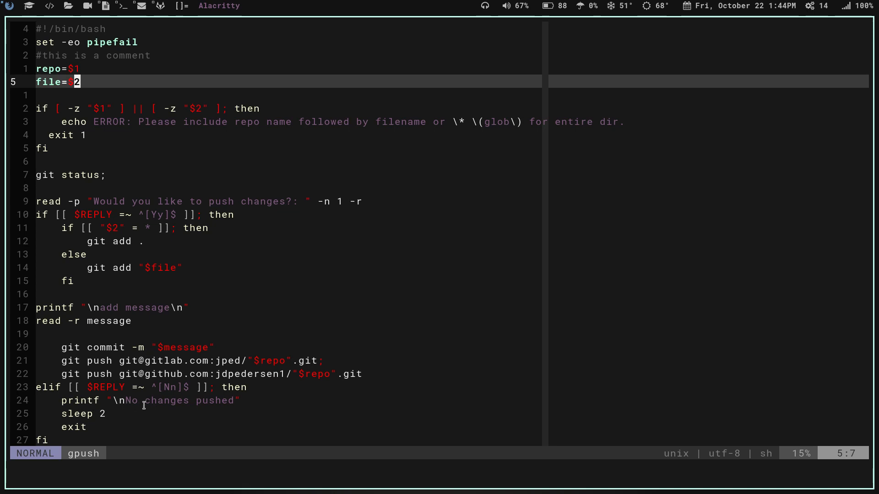
{"action": "mouse_move", "coordinate": [104, 401]}
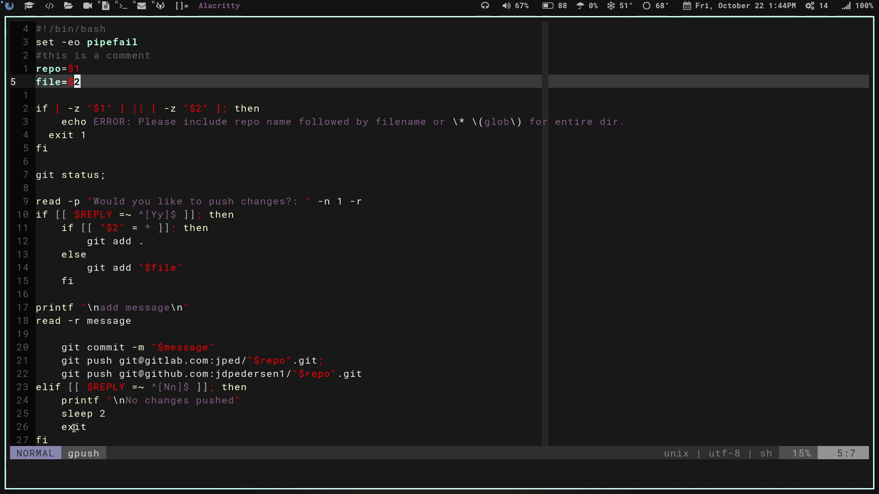
{"action": "mouse_move", "coordinate": [105, 361]}
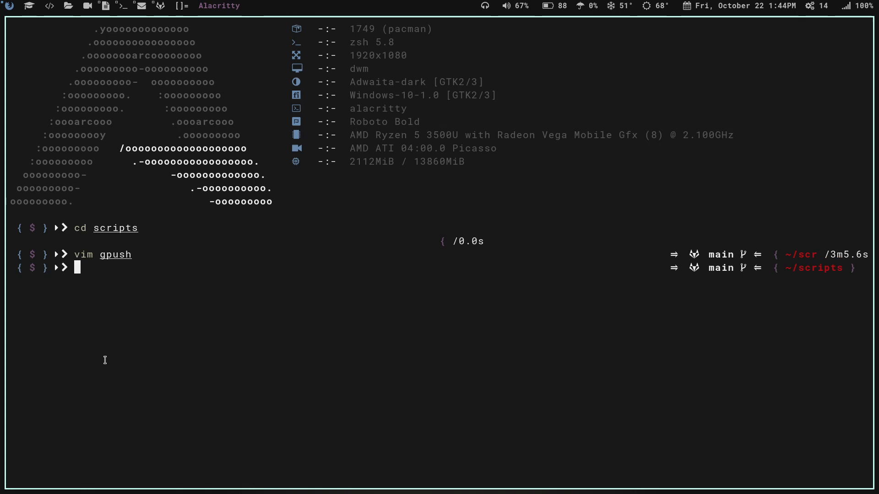
{"action": "key", "text": "Return"}
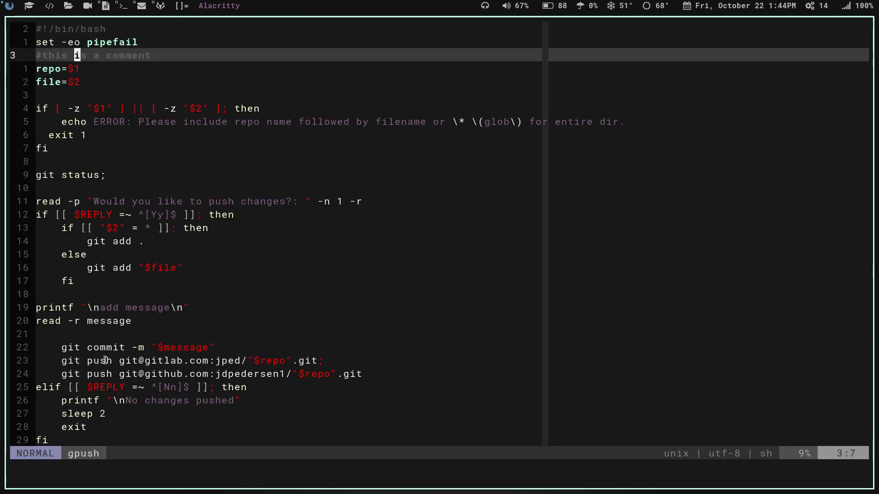
{"action": "key", "text": "0"}
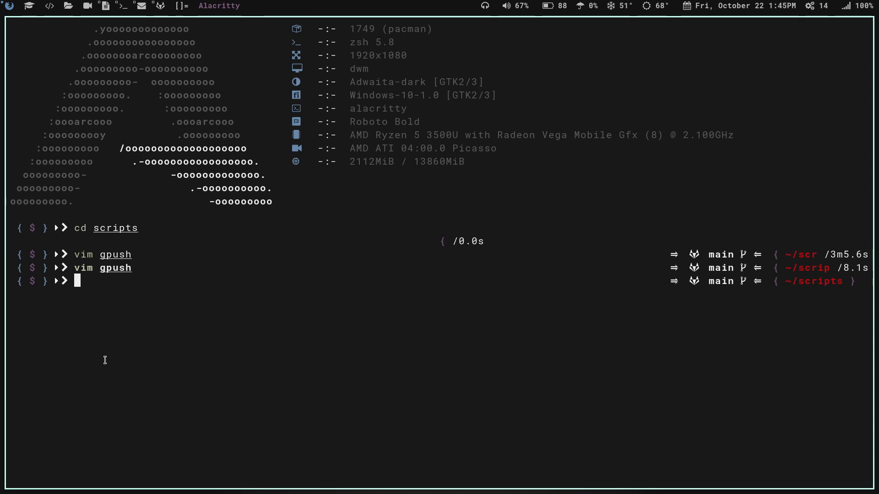
Run gpush with scripts and gpush as arguments, reaching the push prompt after git status.
{"action": "type", "text": "gpush scripts gpush"}
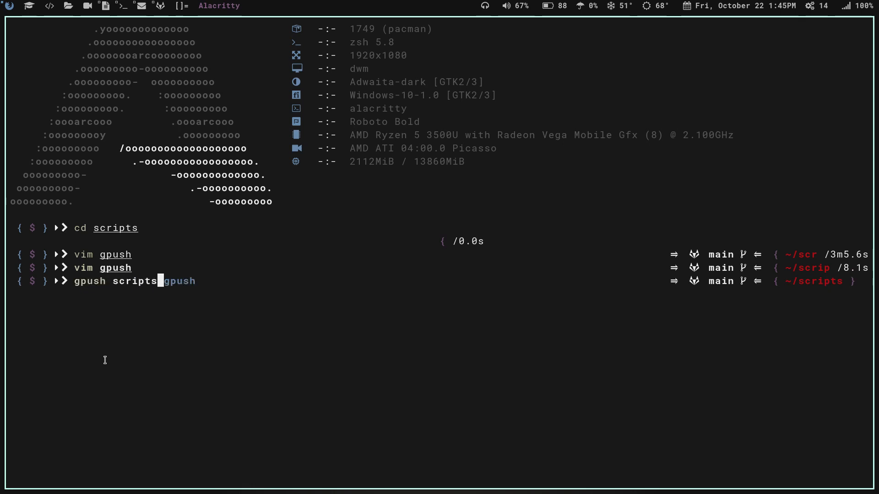
{"action": "key", "text": "Left"}
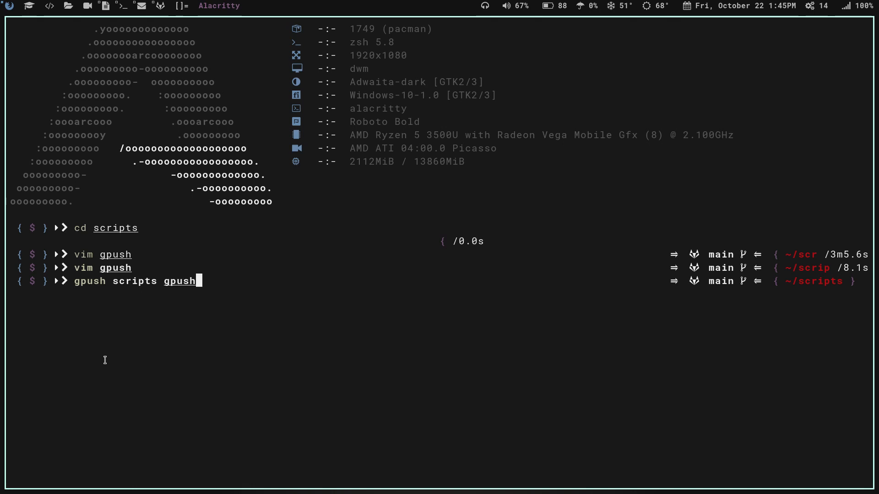
{"action": "key", "text": "Return"}
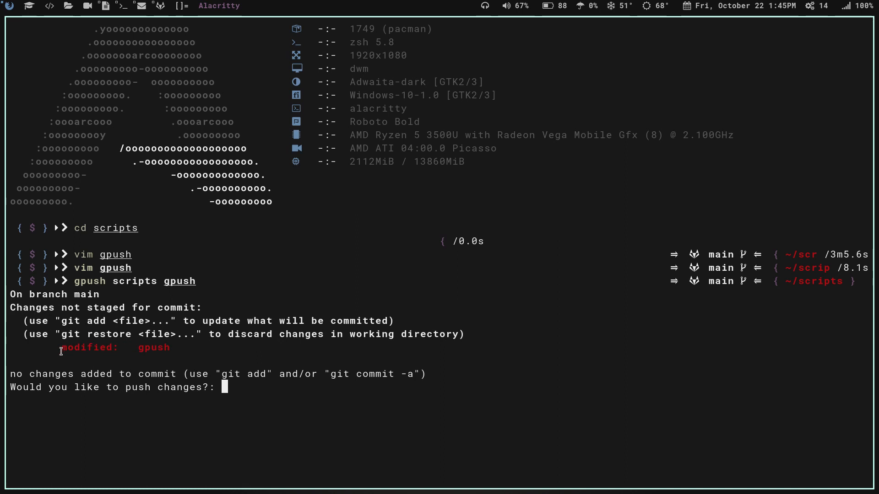
{"action": "mouse_move", "coordinate": [147, 360]}
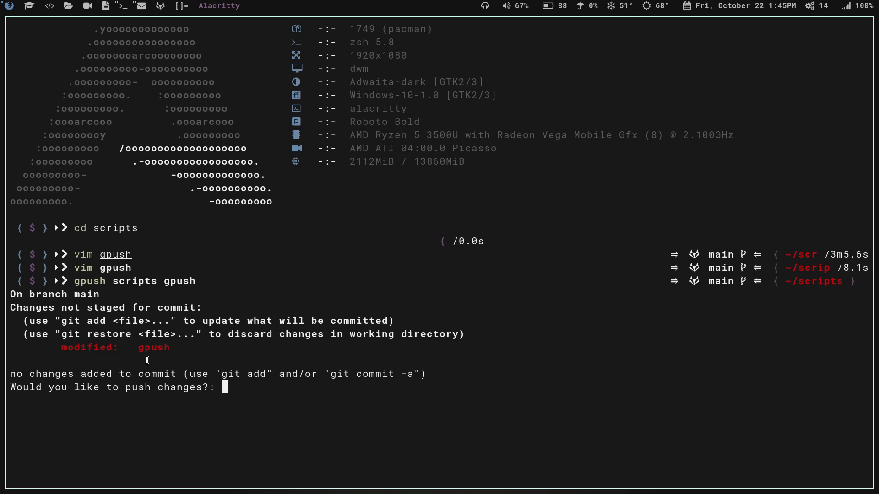
{"action": "mouse_move", "coordinate": [264, 416]}
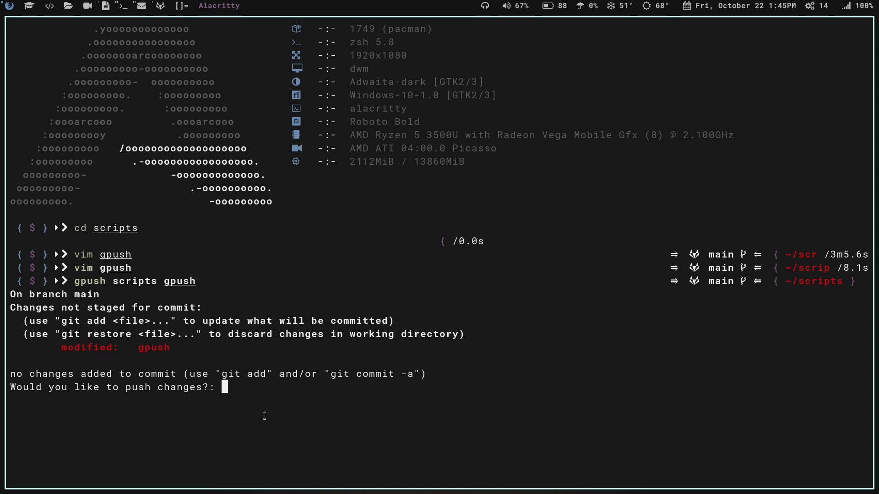
Answer y and commit gpush with the message "test push for video", pushing it.
{"action": "type", "text": "y"}
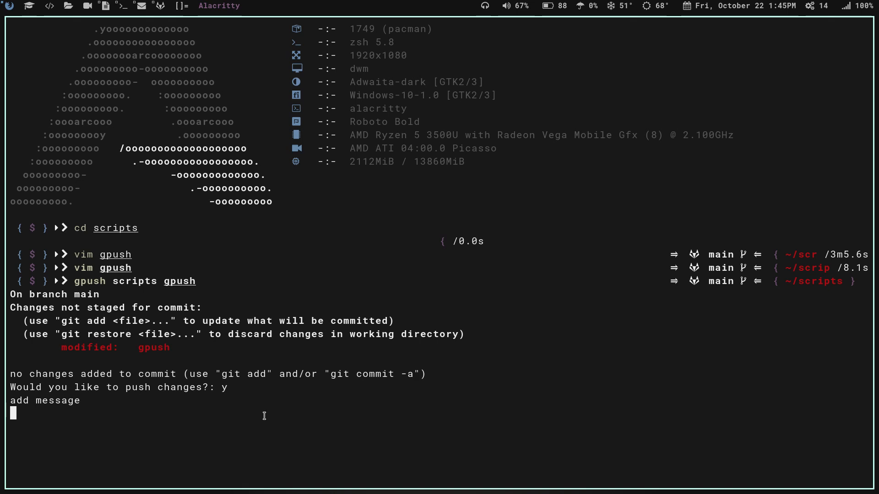
{"action": "mouse_move", "coordinate": [34, 415]}
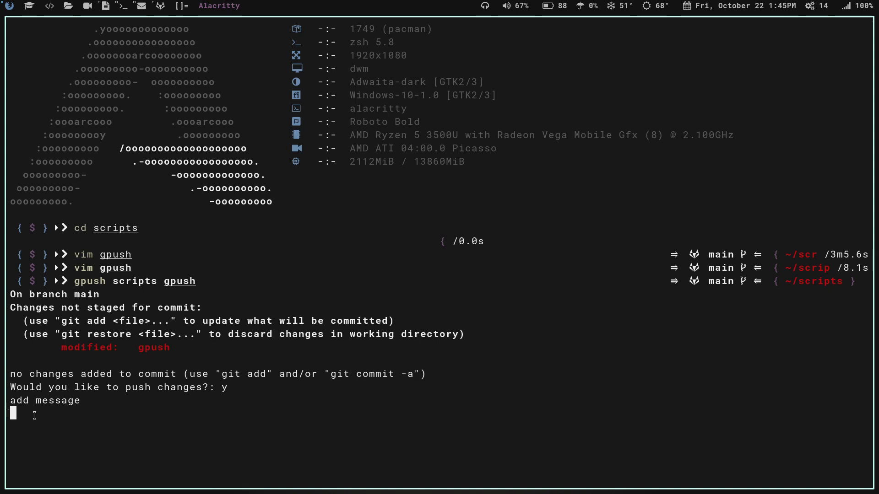
{"action": "type", "text": "test push f"}
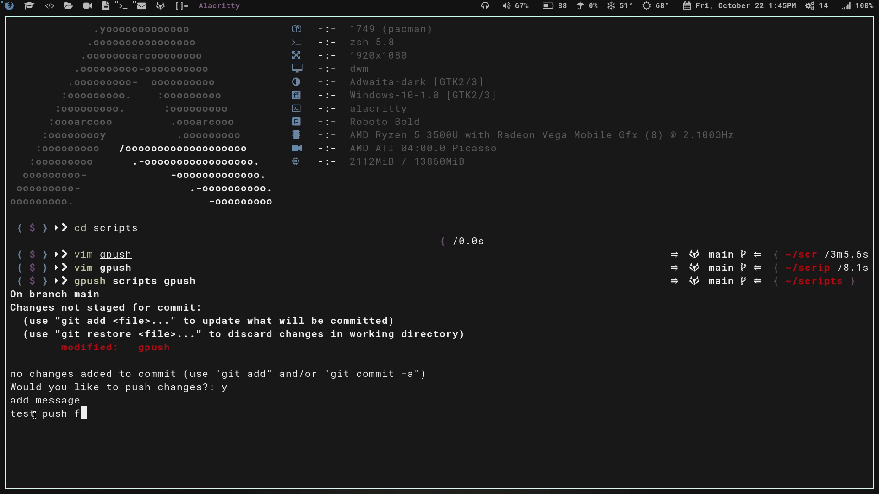
{"action": "type", "text": "or video"}
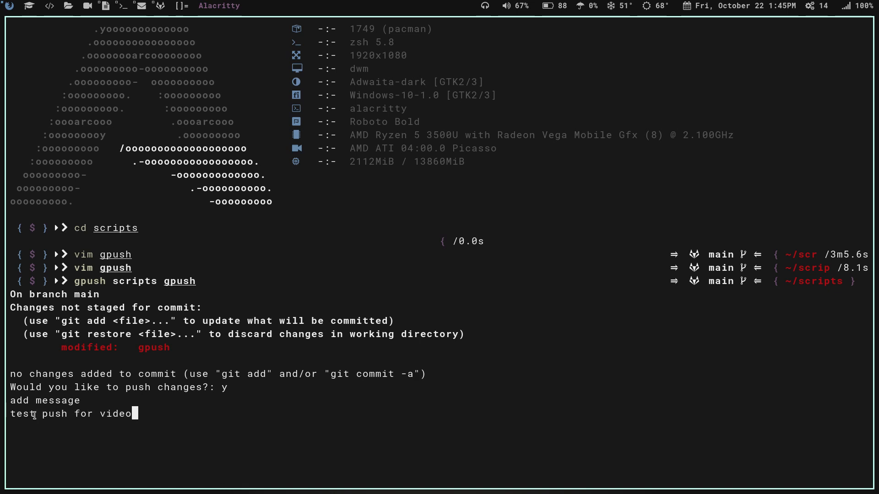
{"action": "key", "text": "Return"}
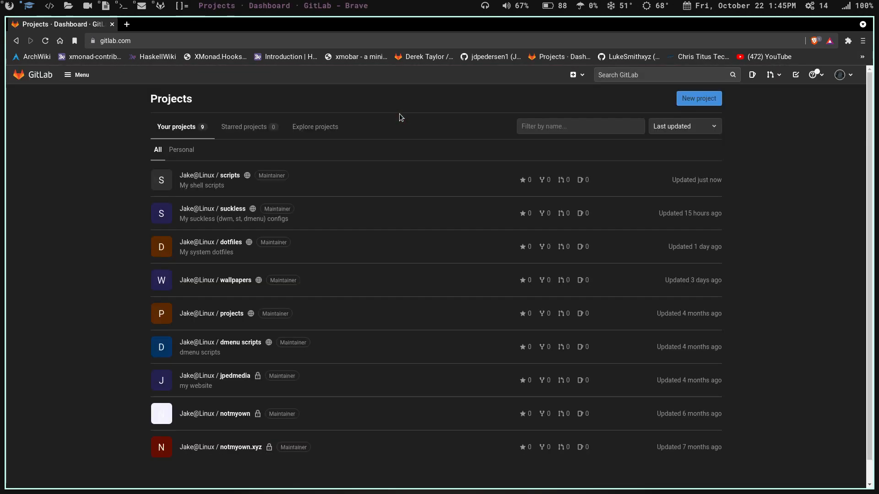
{"action": "mouse_move", "coordinate": [227, 181]}
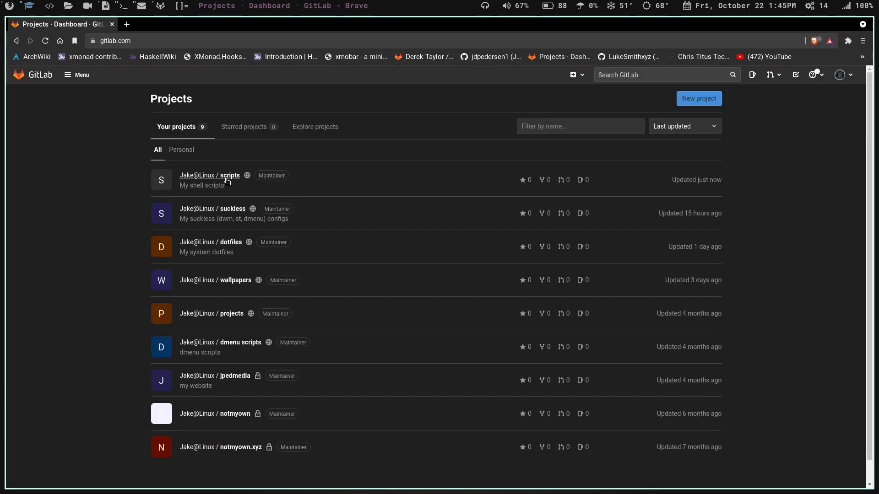
Open the scripts project in GitLab to check gpush's latest commit.
{"action": "left_click", "coordinate": [209, 175]}
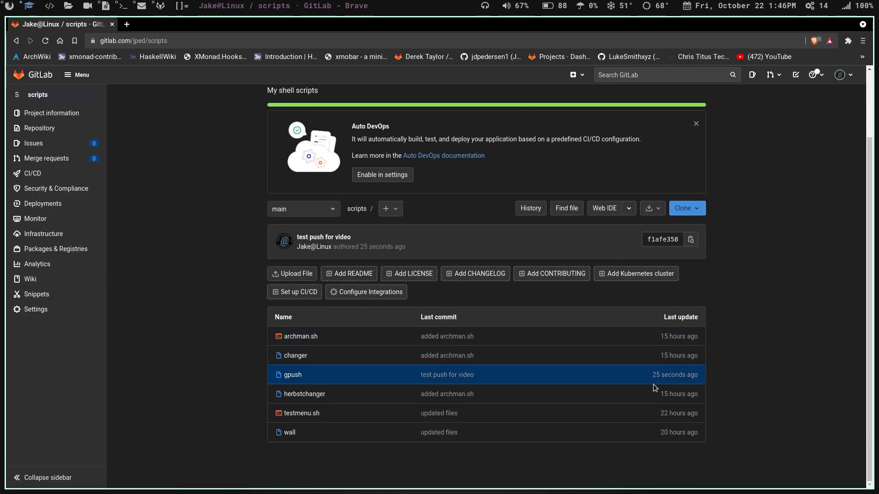
{"action": "mouse_move", "coordinate": [489, 377]}
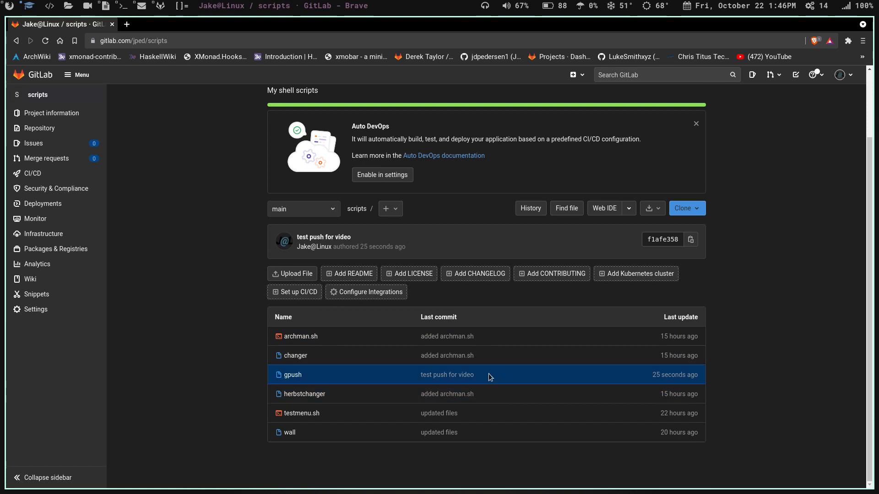
{"action": "mouse_move", "coordinate": [460, 382]}
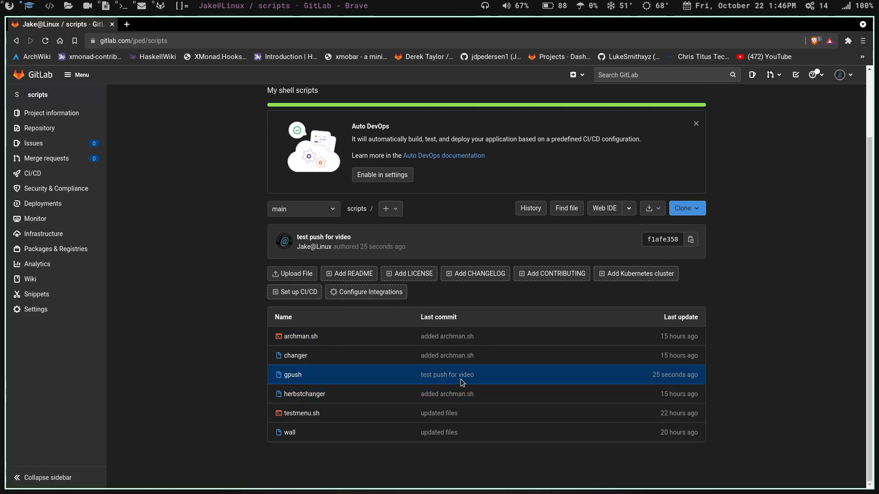
{"action": "mouse_move", "coordinate": [292, 375]}
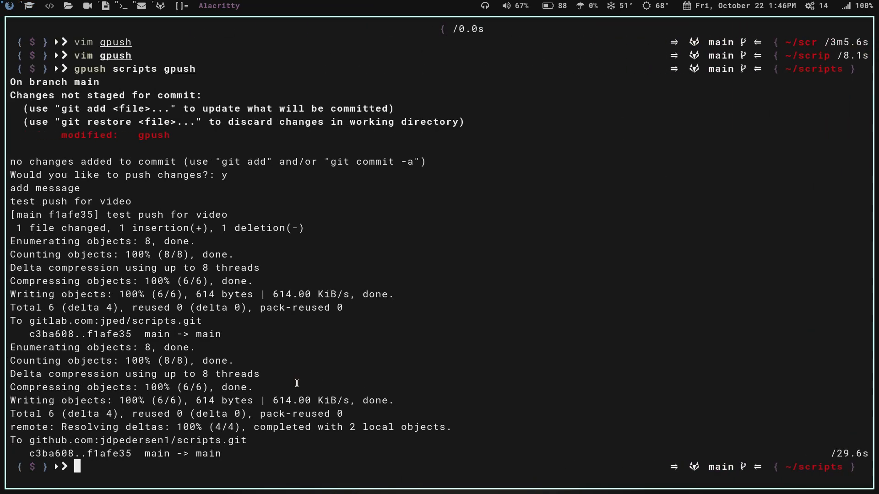
Reword the gpush comment in Vim to "# this is a comment" and save it.
{"action": "type", "text": "vim gpush"}
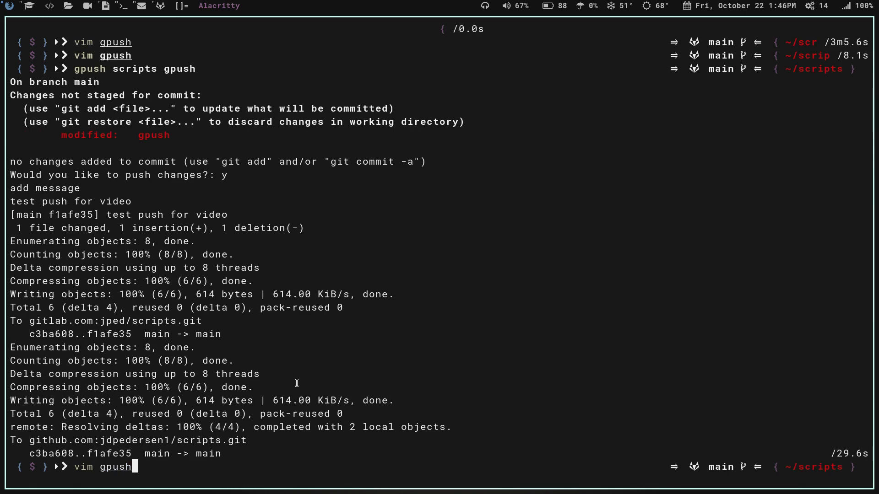
{"action": "key", "text": "Return"}
{"action": "type", "text": "#"}
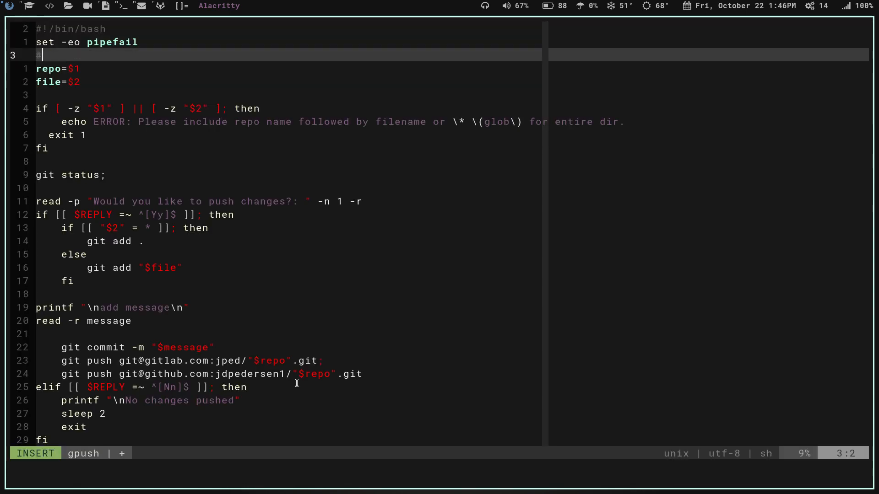
{"action": "type", "text": "this is a co"}
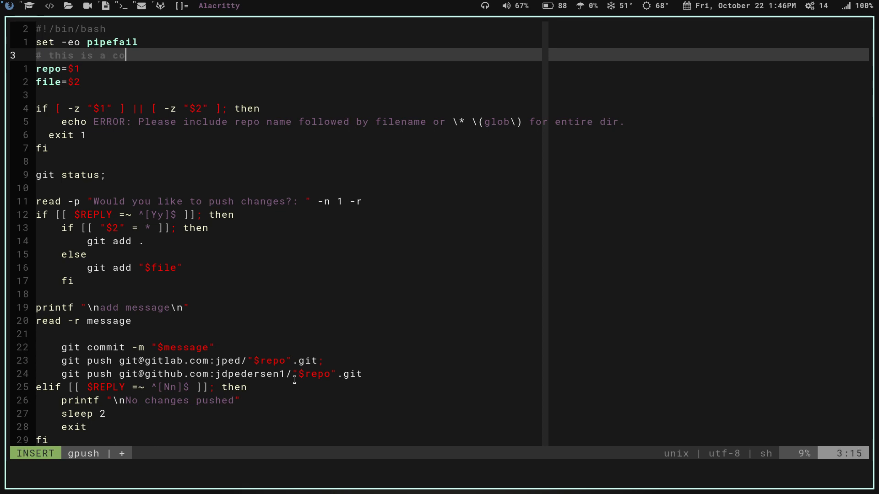
{"action": "type", "text": "mment"}
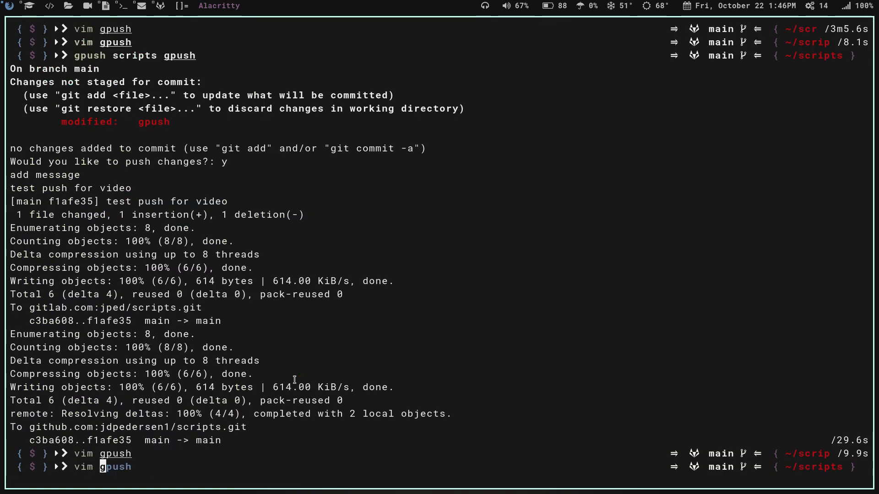
Add a "# this is a comm..." comment line under the shebang in archman.sh.
{"action": "key", "text": "Return"}
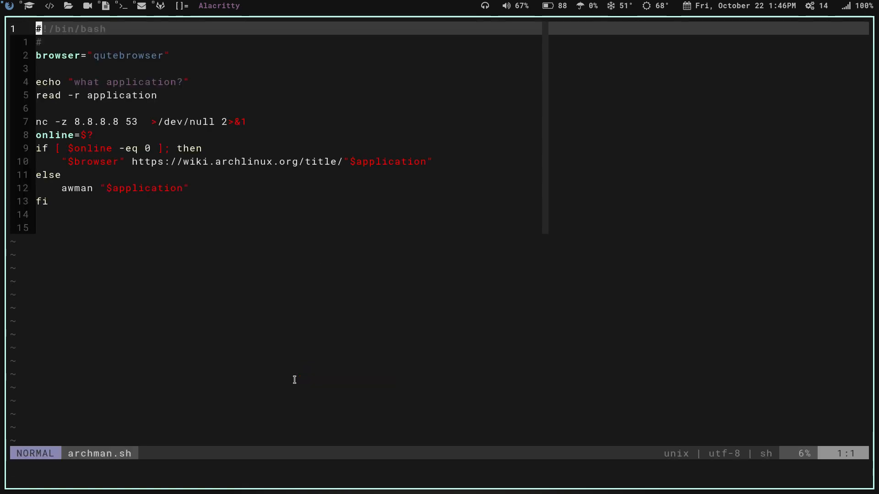
{"action": "key", "text": "o"}
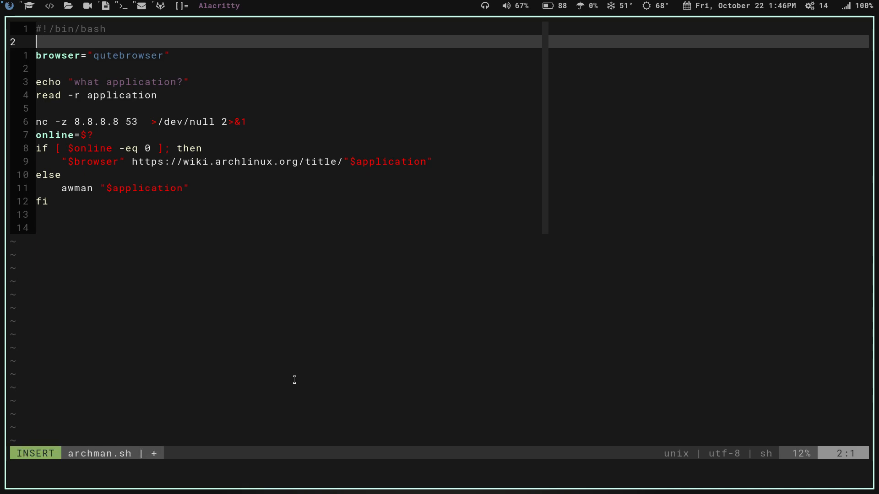
{"action": "type", "text": "# this is"}
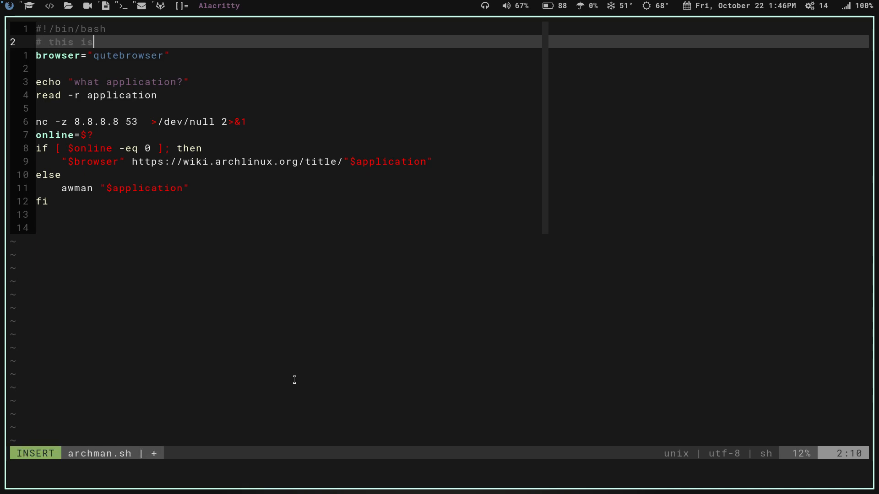
{"action": "type", "text": "a comm"}
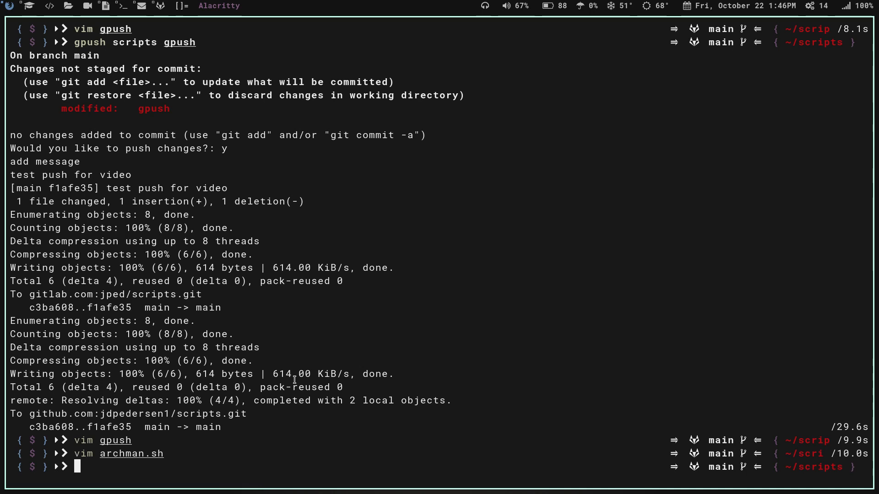
Run gpush scripts gpush and commit with the message "this is 2nd push for video".
{"action": "type", "text": "gpush scripts gpush"}
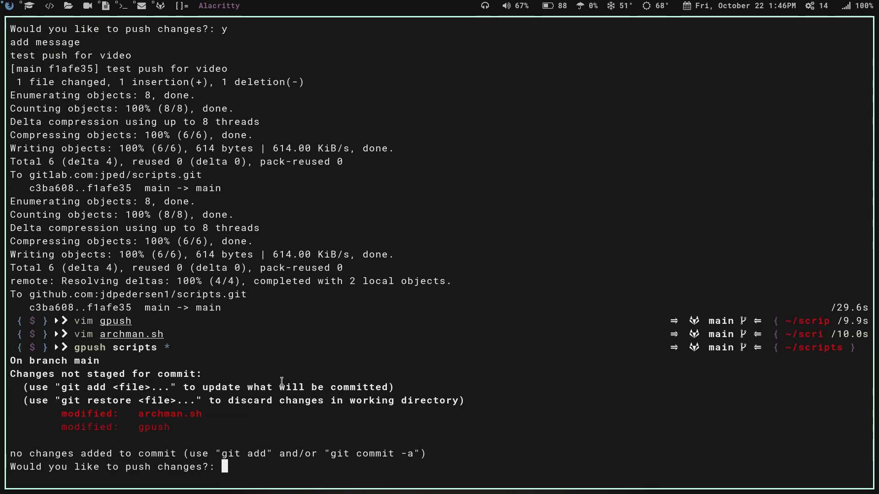
{"action": "mouse_move", "coordinate": [27, 406]}
{"action": "type", "text": "y"}
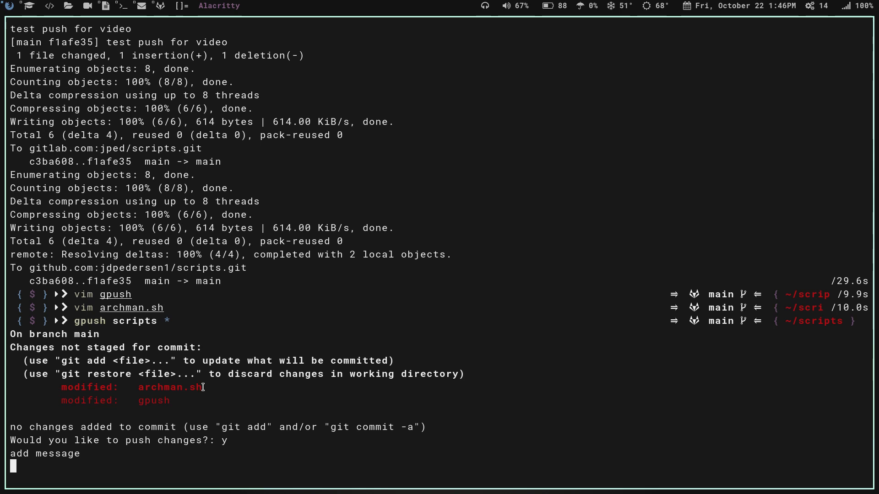
{"action": "type", "text": "this"}
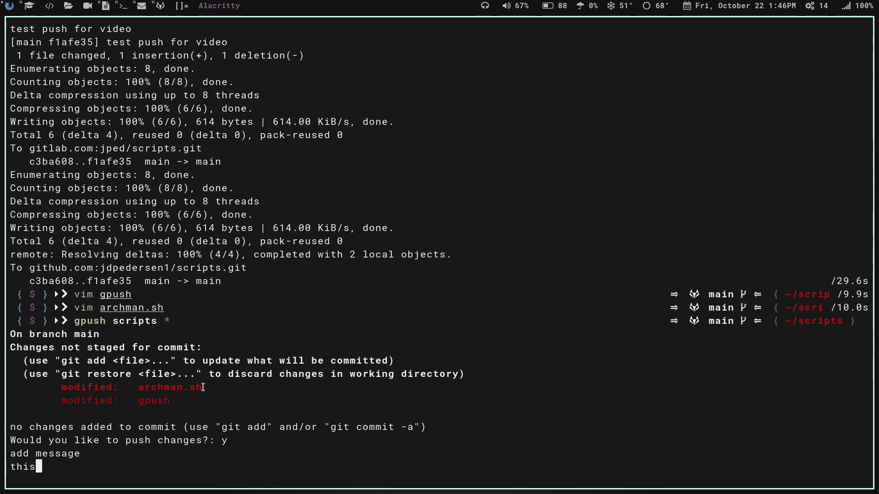
{"action": "type", "text": "is 2nd pu"}
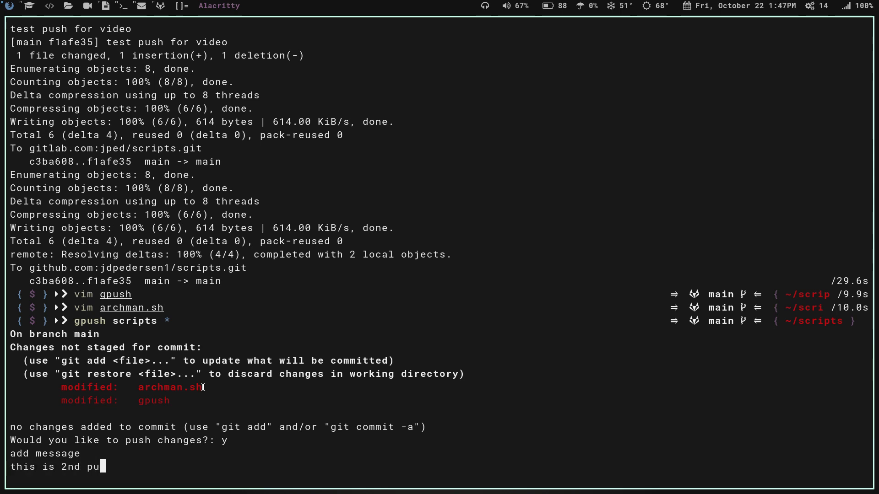
{"action": "type", "text": "sh for v"}
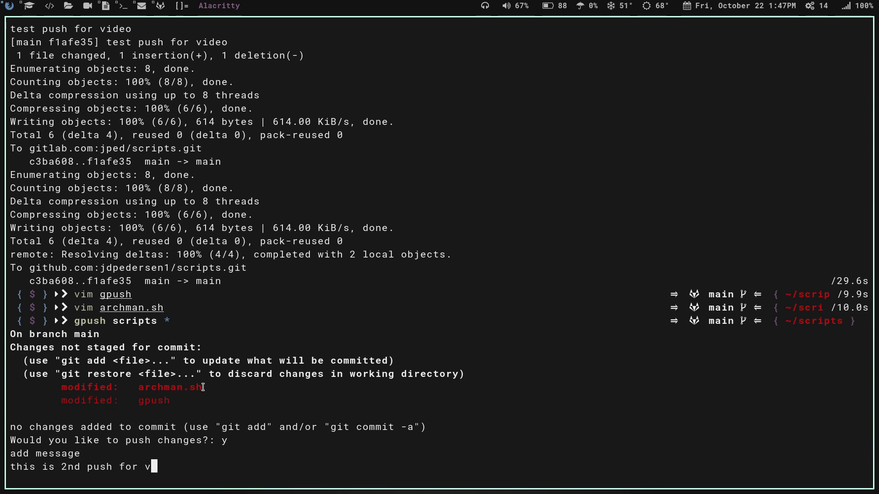
{"action": "key", "text": "Return"}
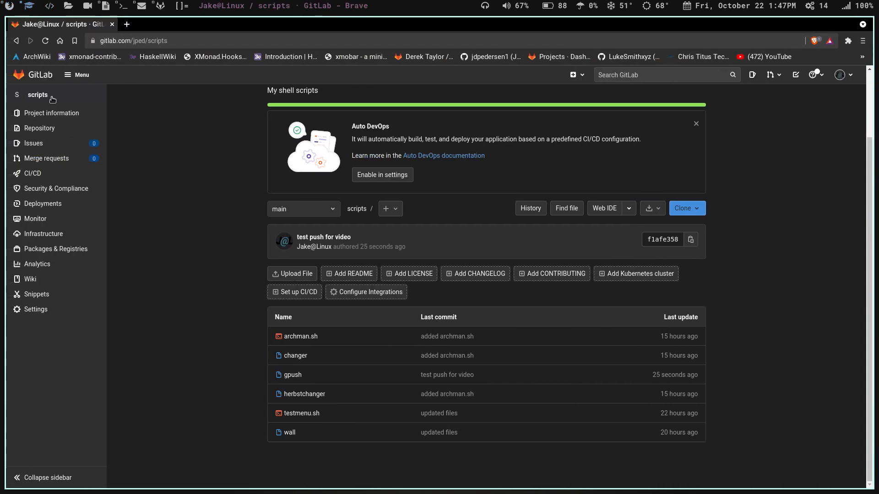
Reload the scripts project page to see the "this is 2nd push for video" commit.
{"action": "left_click", "coordinate": [38, 94]}
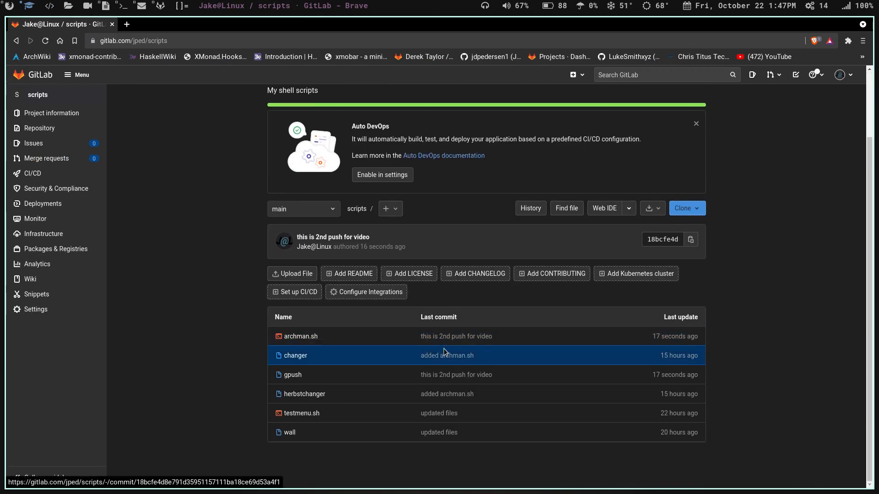
{"action": "mouse_move", "coordinate": [304, 394]}
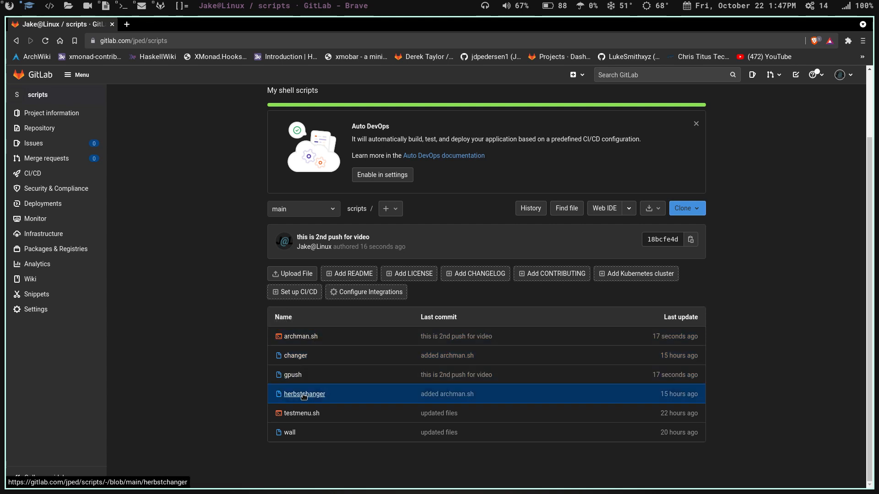
{"action": "mouse_move", "coordinate": [290, 374]}
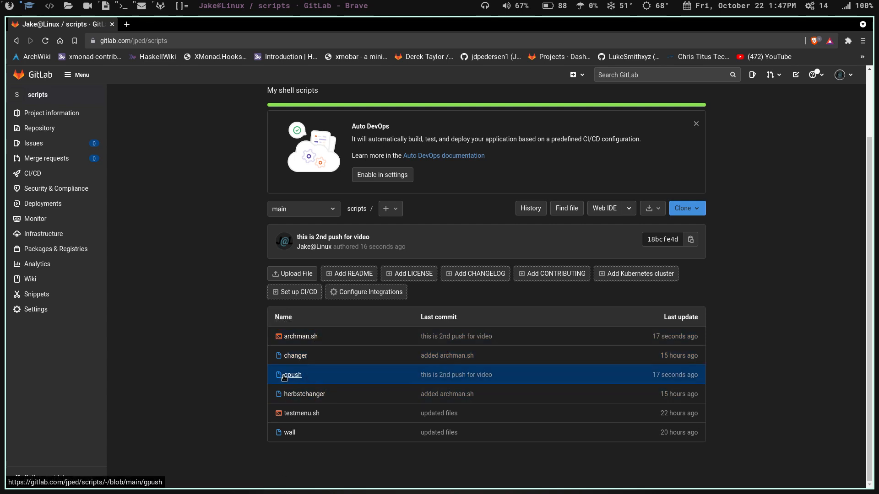
{"action": "mouse_move", "coordinate": [208, 334]}
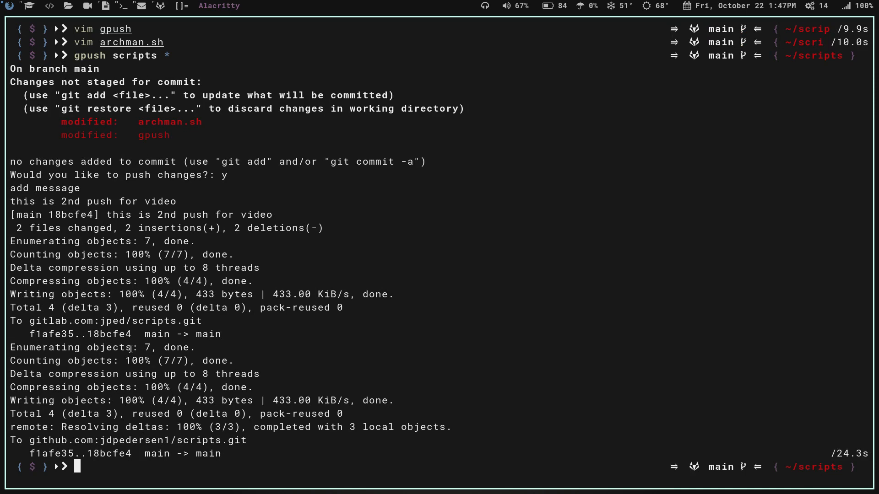
Run gpush for suckless config.h and answer n so nothing is pushed.
{"action": "type", "text": "gpush scripts *"}
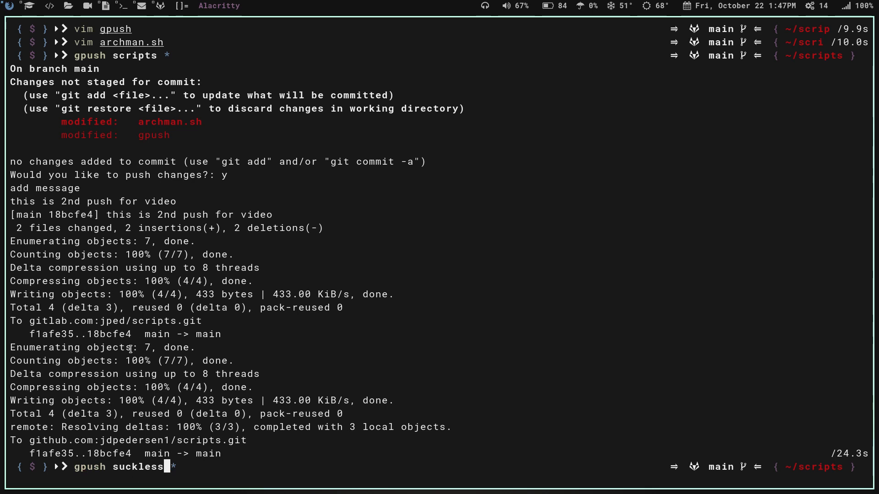
{"action": "type", "text": "config.h"}
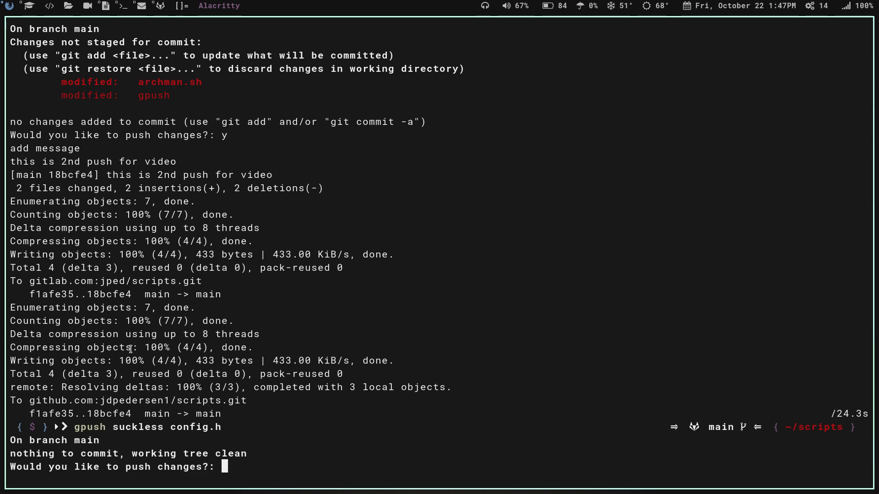
{"action": "type", "text": "n"}
{"action": "type", "text": "cd /home/jake/.config/"}
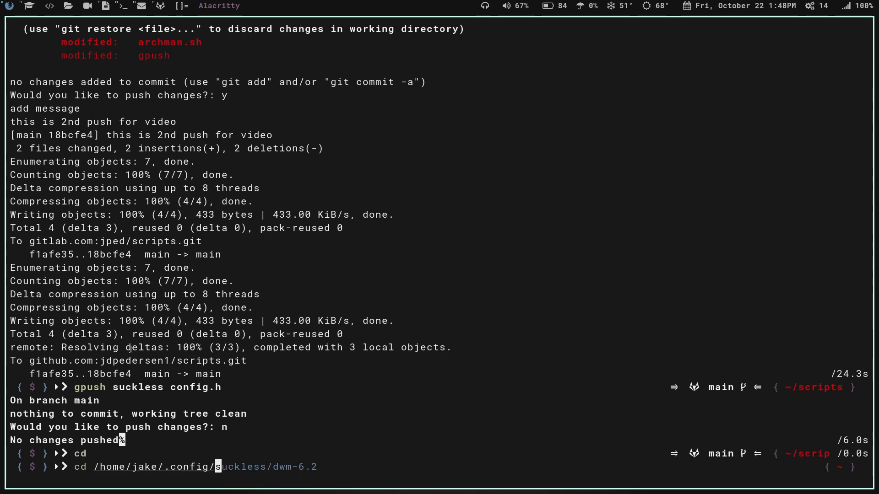
Move into the dwm-6.2 folder and add a /*comment*/ line at the top of config.h in Vim.
{"action": "key", "text": "Return"}
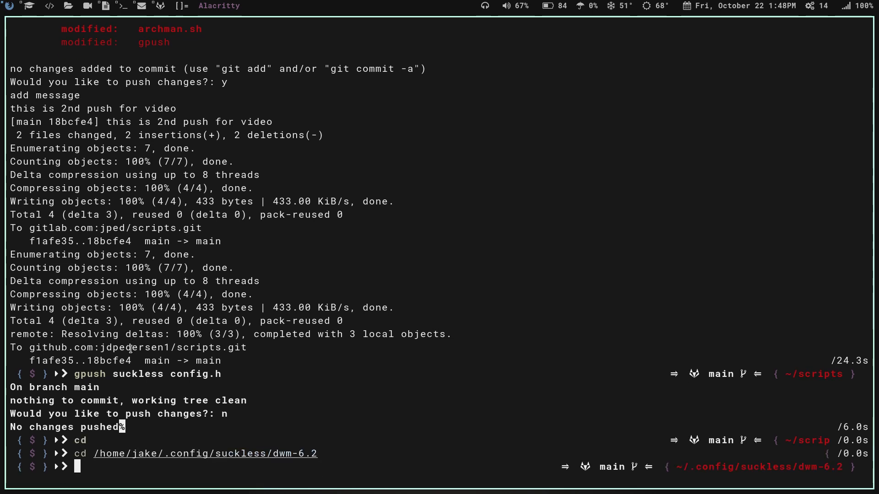
{"action": "type", "text": "vim archman.sh"}
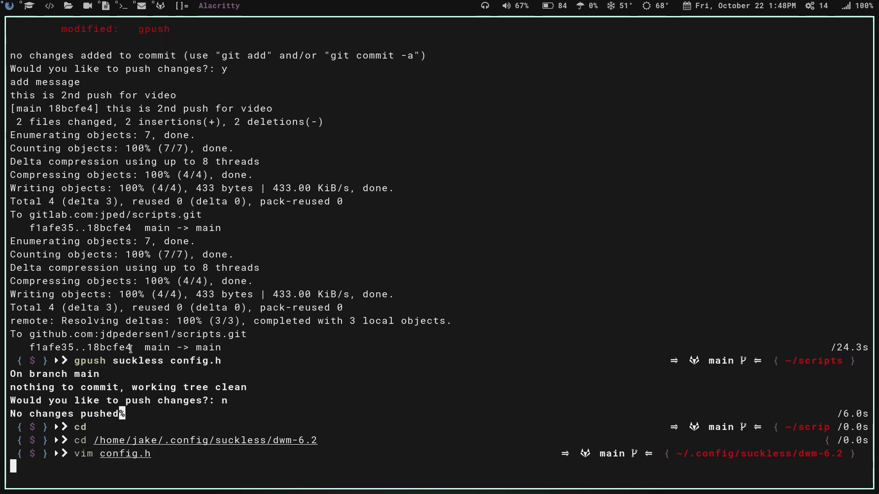
{"action": "key", "text": "Return"}
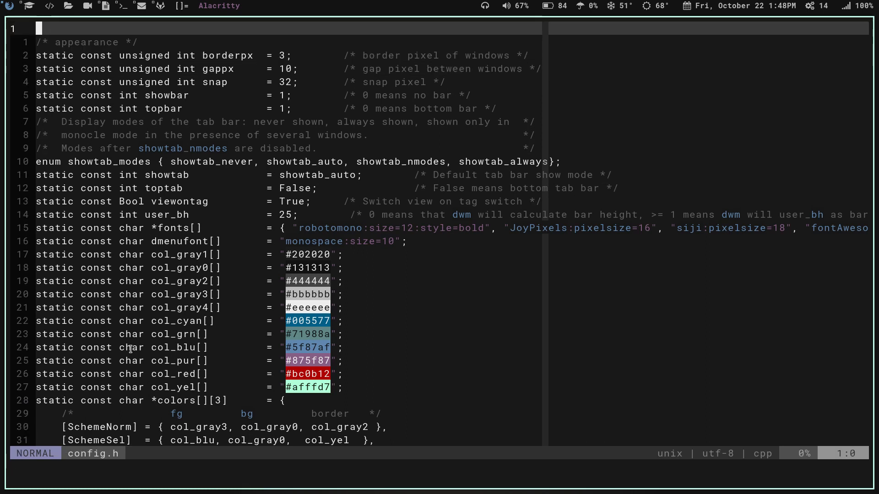
{"action": "key", "text": "i"}
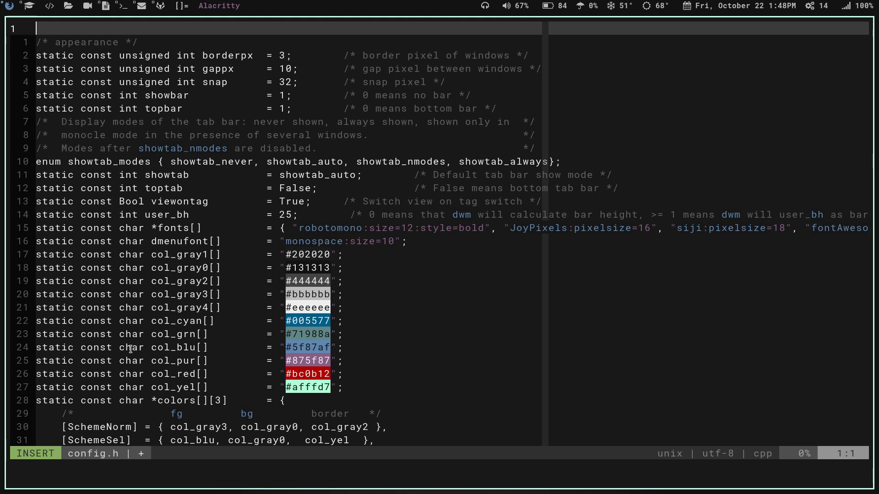
{"action": "type", "text": "/*co"}
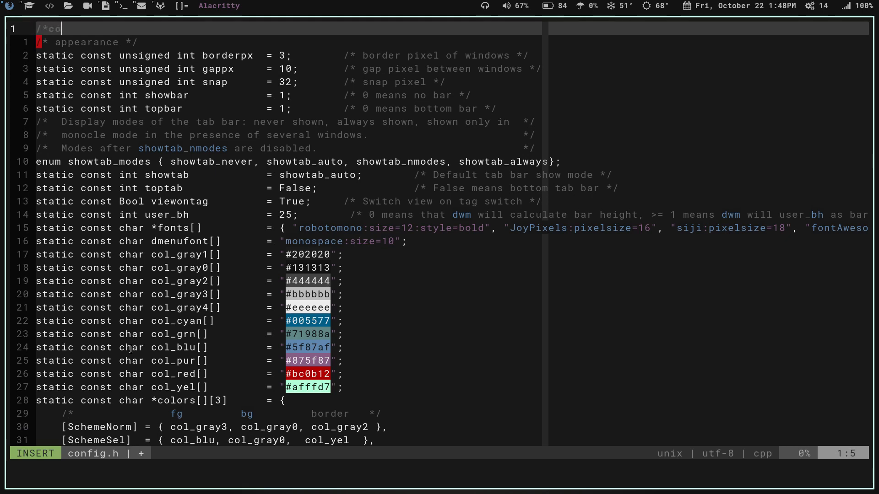
{"action": "type", "text": "mment*"}
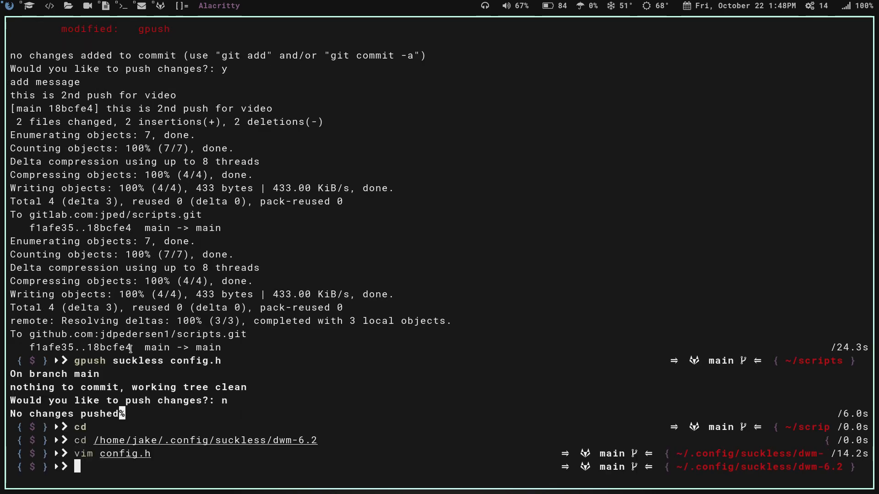
Run gpush suckless config.h, answer y and commit with the message "video test".
{"action": "type", "text": "gpush suckless config.h"}
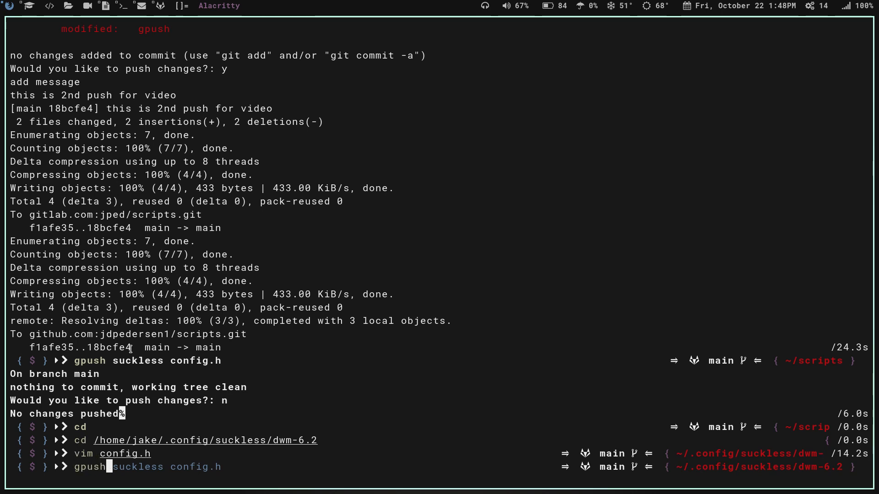
{"action": "key", "text": "Return"}
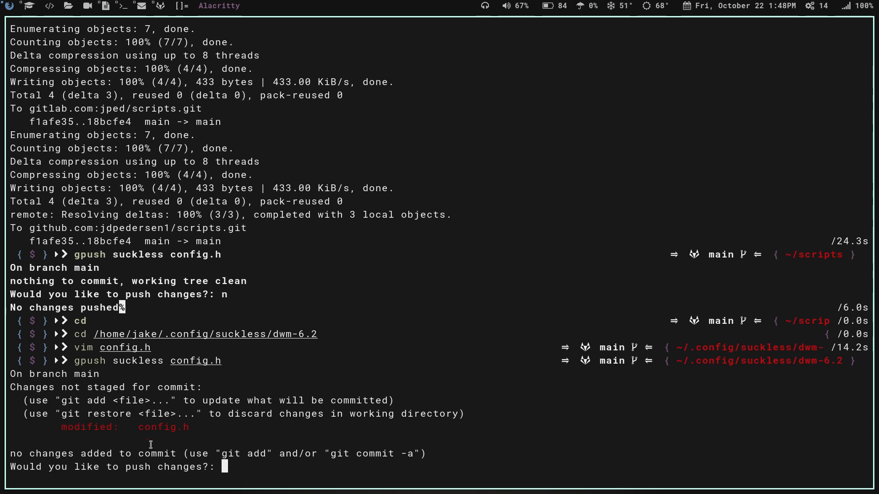
{"action": "type", "text": "y"}
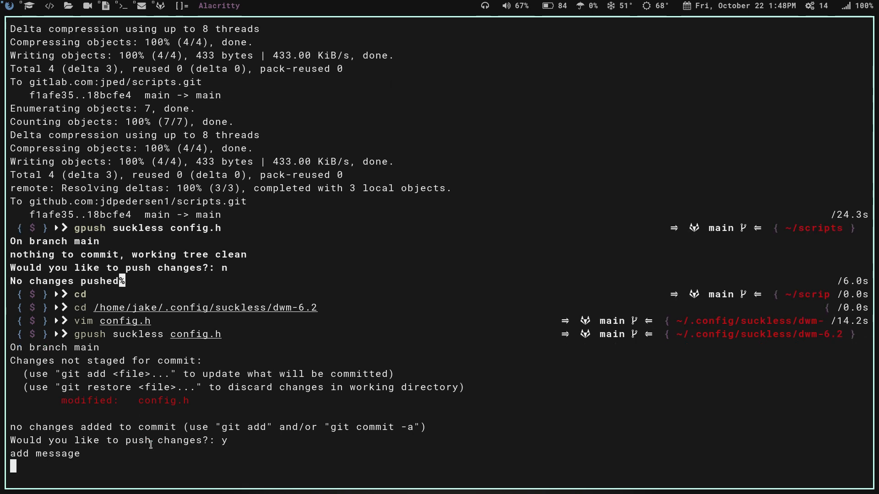
{"action": "type", "text": "video"}
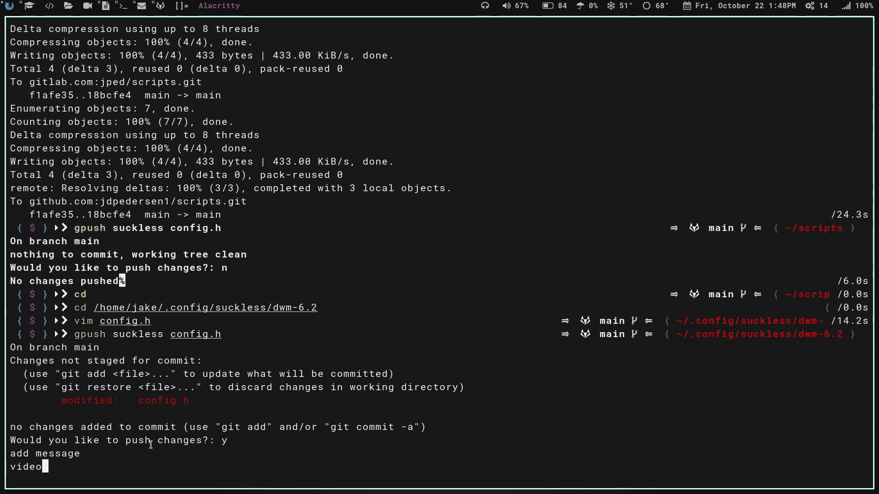
{"action": "type", "text": "test"}
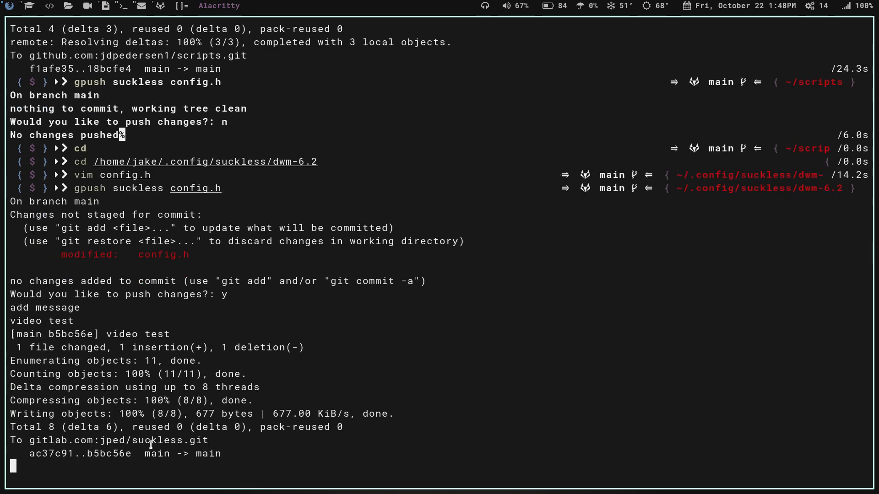
{"action": "scroll", "scroll_direction": "down", "scroll_amount": 3}
{"action": "type", "text": "cd"}
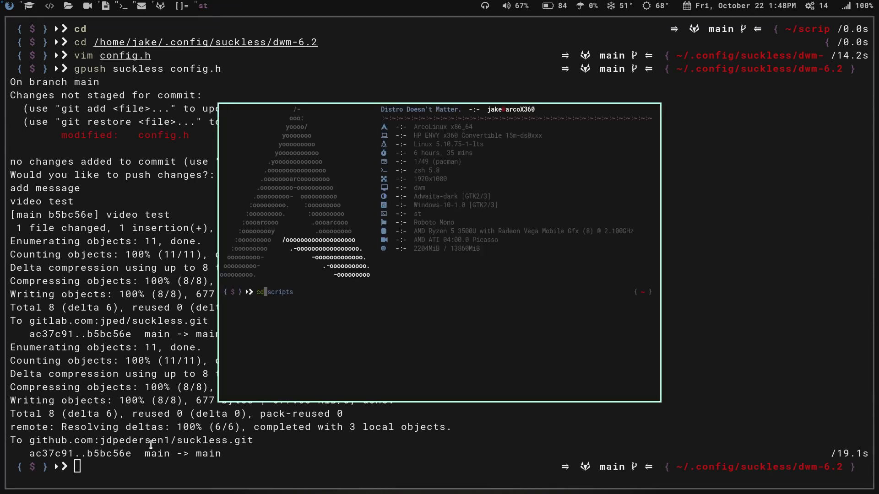
Open gpush in Vim and step down through the pipefail, comment, variable and argument-check lines.
{"action": "key", "text": "Return"}
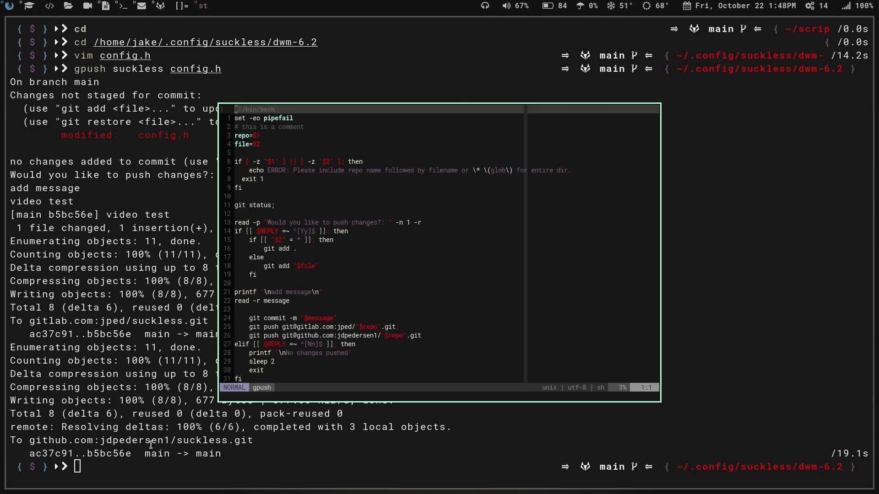
{"action": "key", "text": "j"}
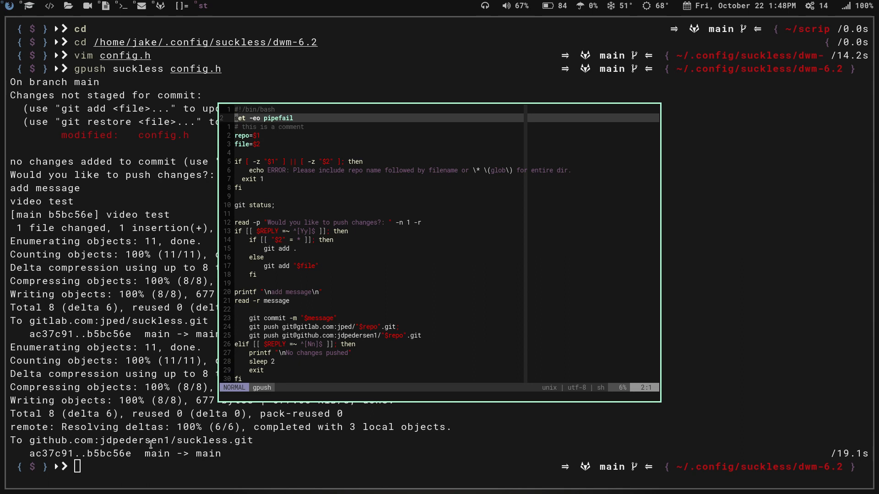
{"action": "key", "text": "j"}
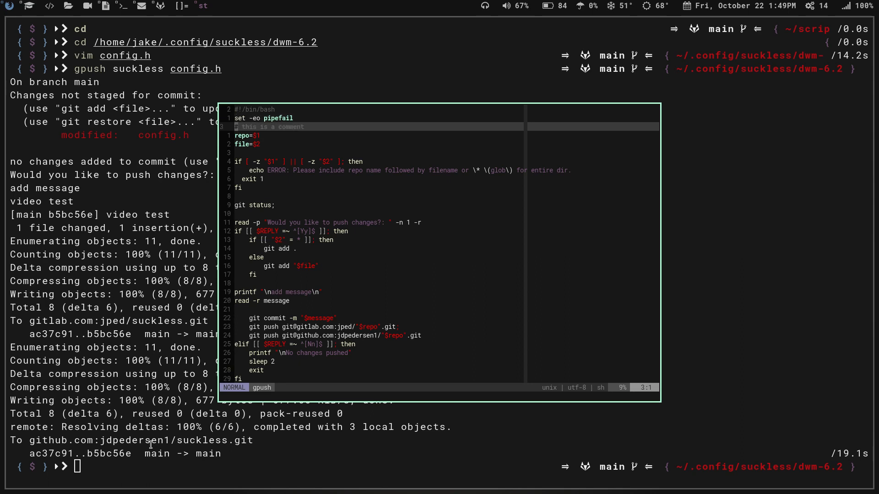
{"action": "key", "text": "j"}
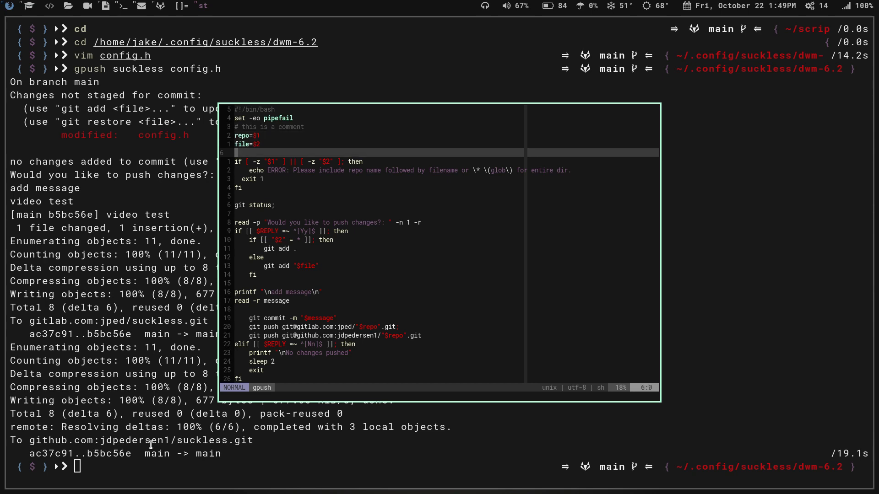
{"action": "key", "text": "j"}
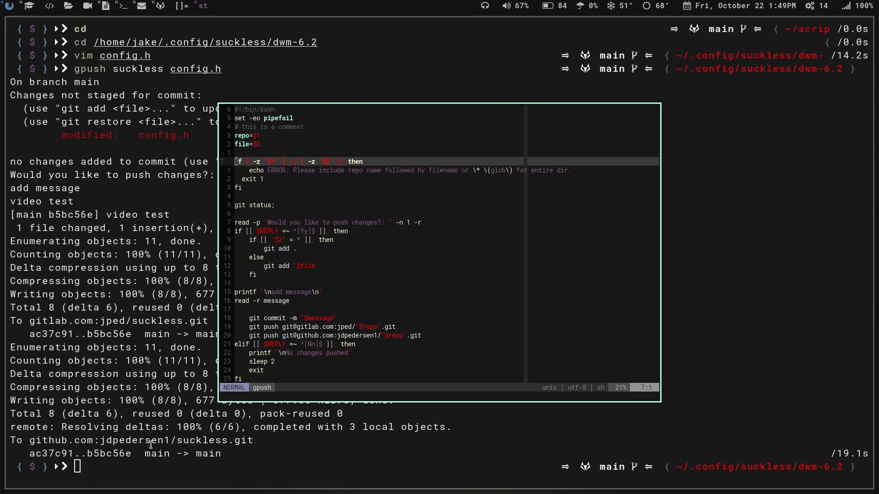
Continue down through the confirmation prompt, git add, if block, no-changes branch and exit line.
{"action": "key", "text": "j"}
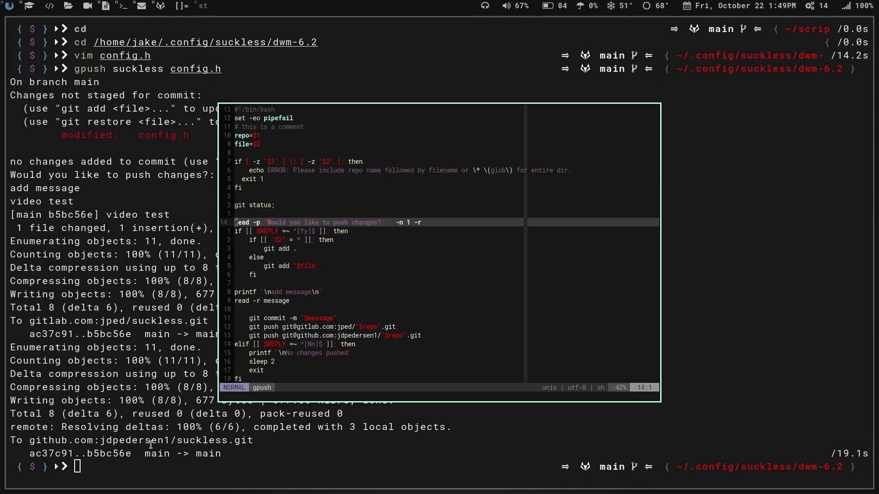
{"action": "key", "text": "j"}
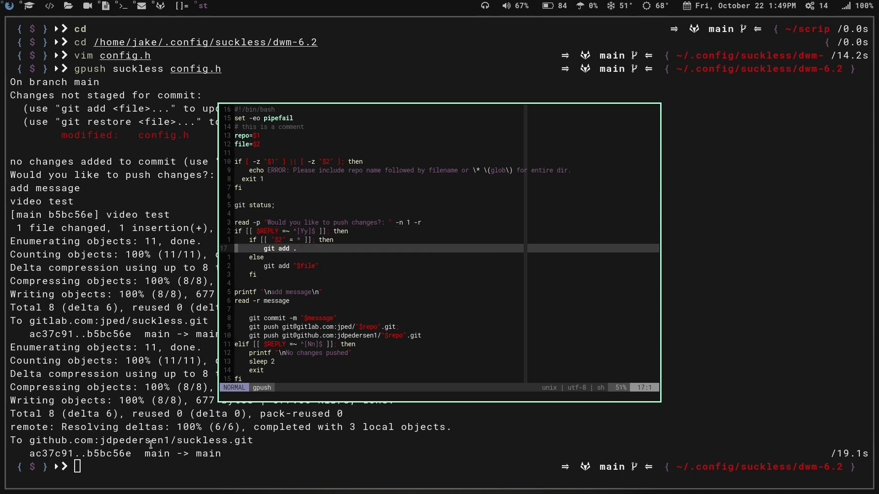
{"action": "key", "text": "j"}
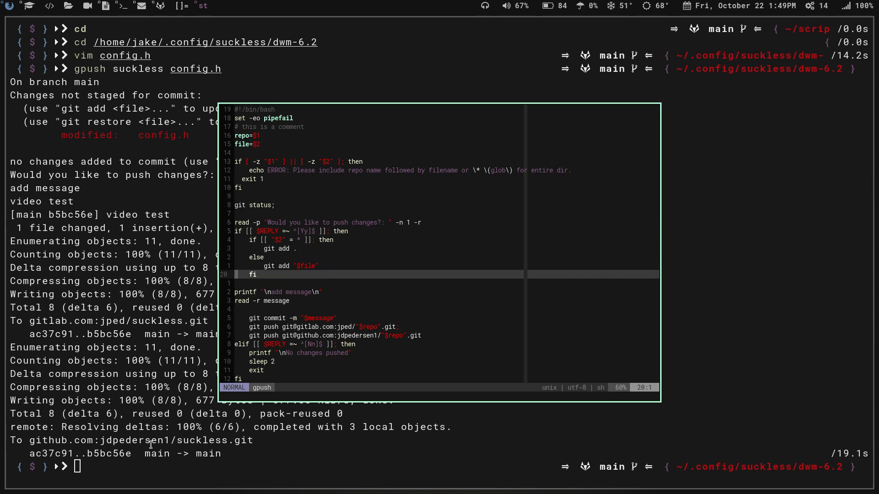
{"action": "key", "text": "j"}
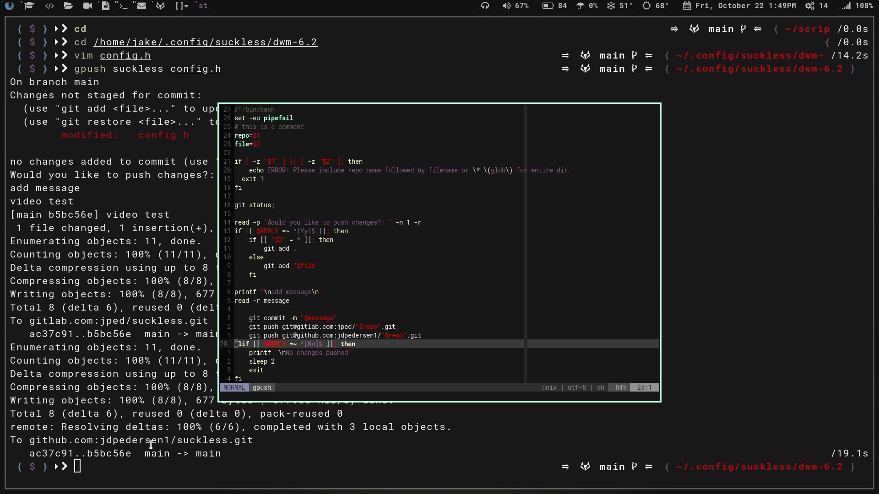
{"action": "key", "text": "k"}
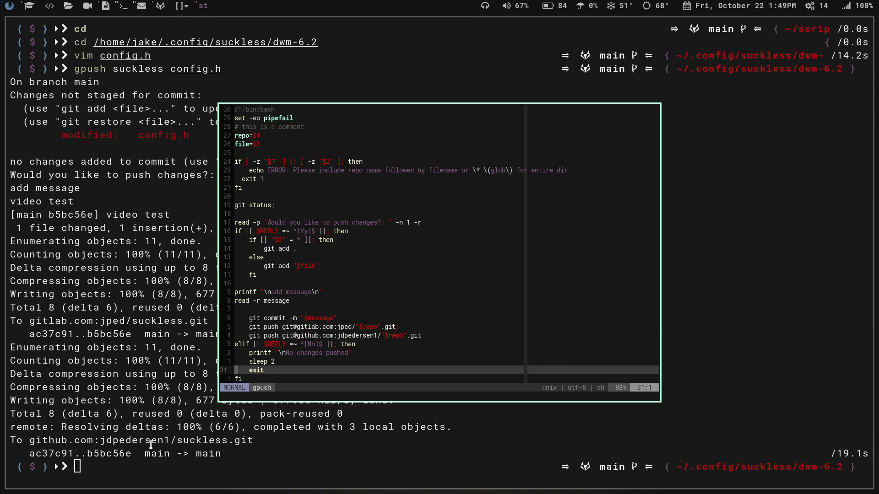
{"action": "scroll", "scroll_direction": "down", "scroll_amount": 3}
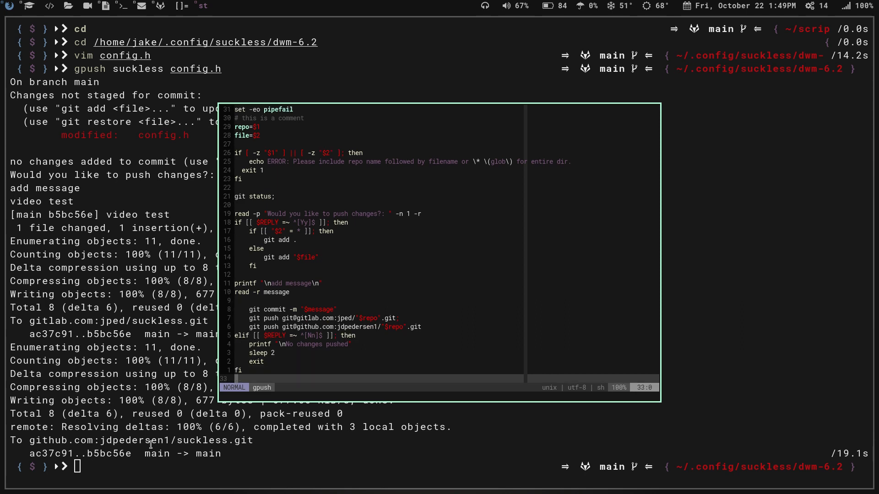